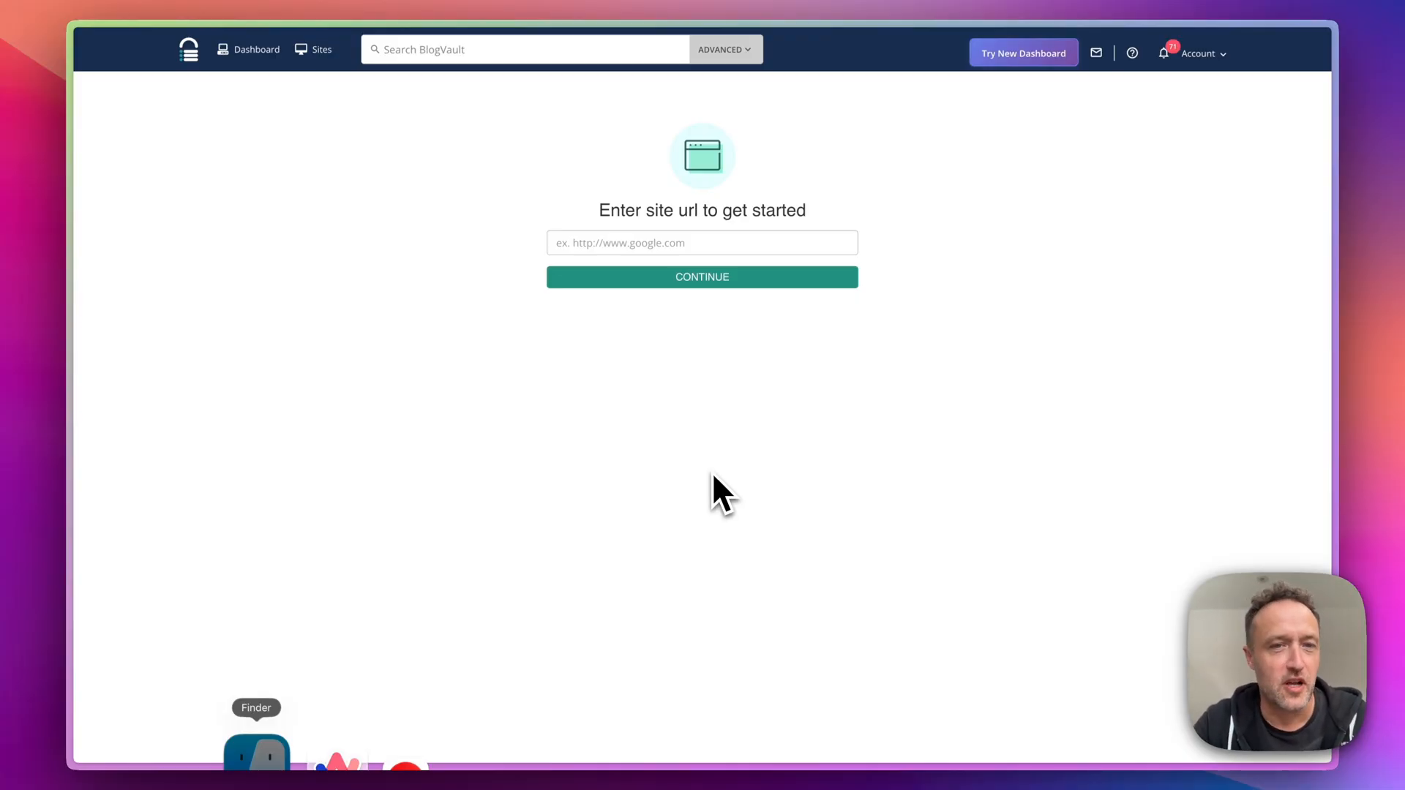
pyautogui.write('htt')
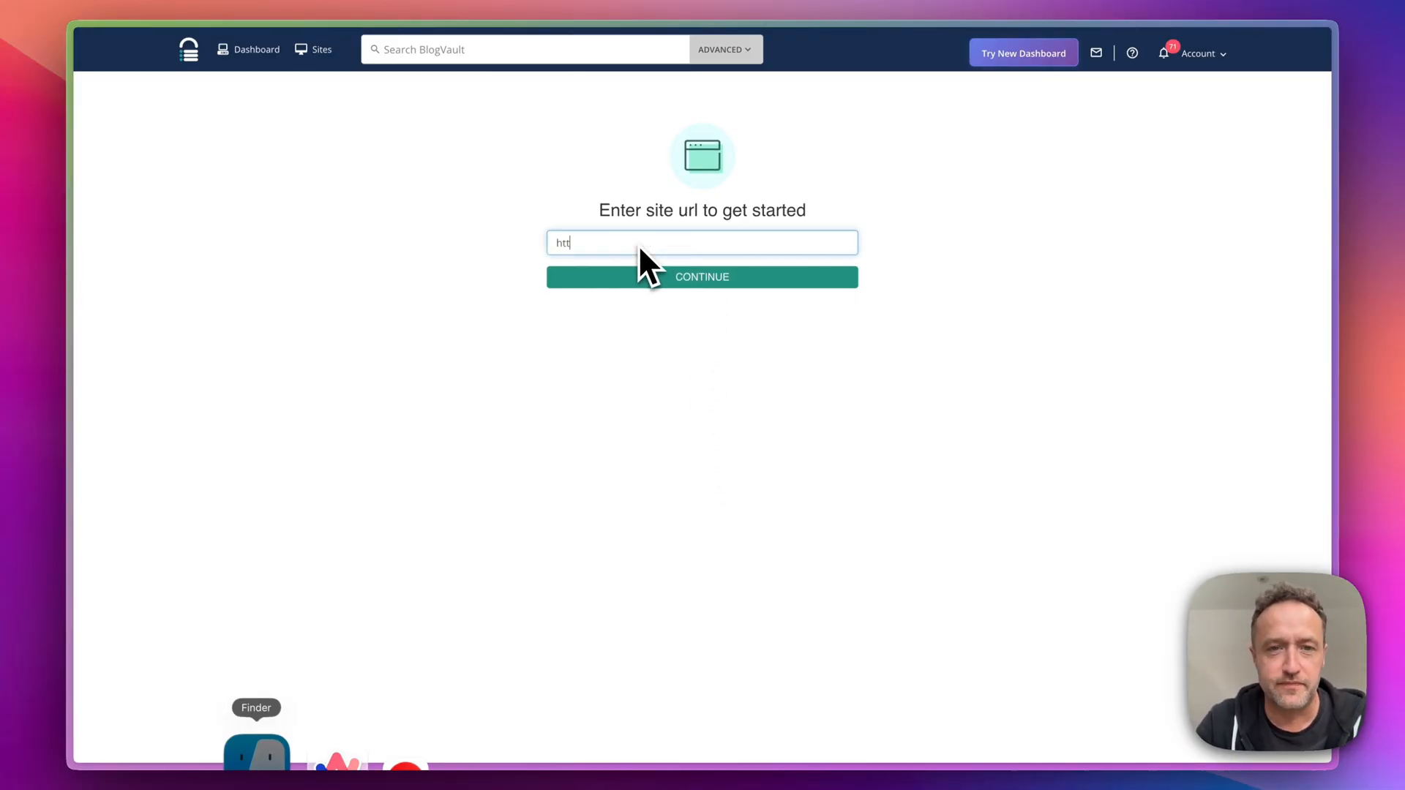
pyautogui.write('ps:')
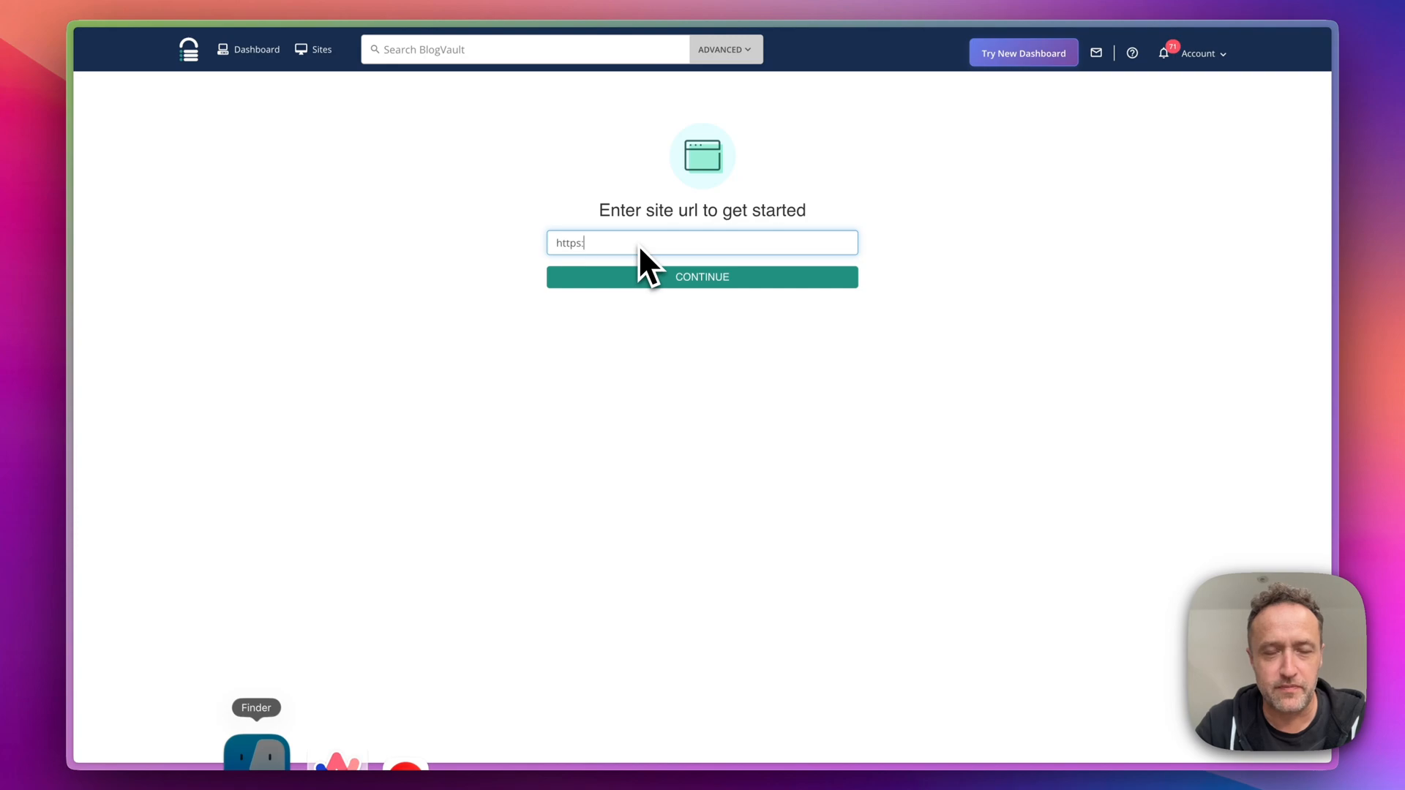
pyautogui.write('//whatever')
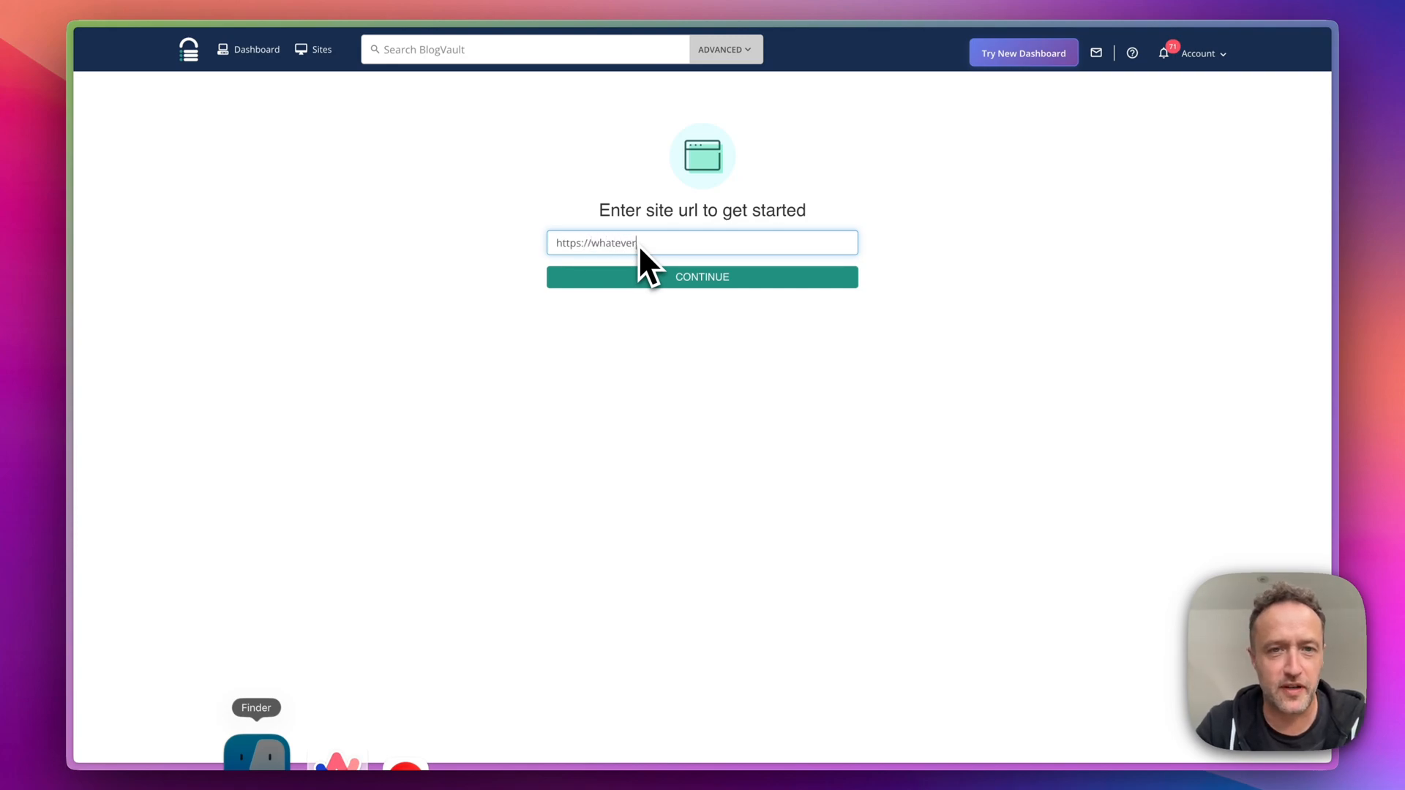
pyautogui.write('thatmaybe.')
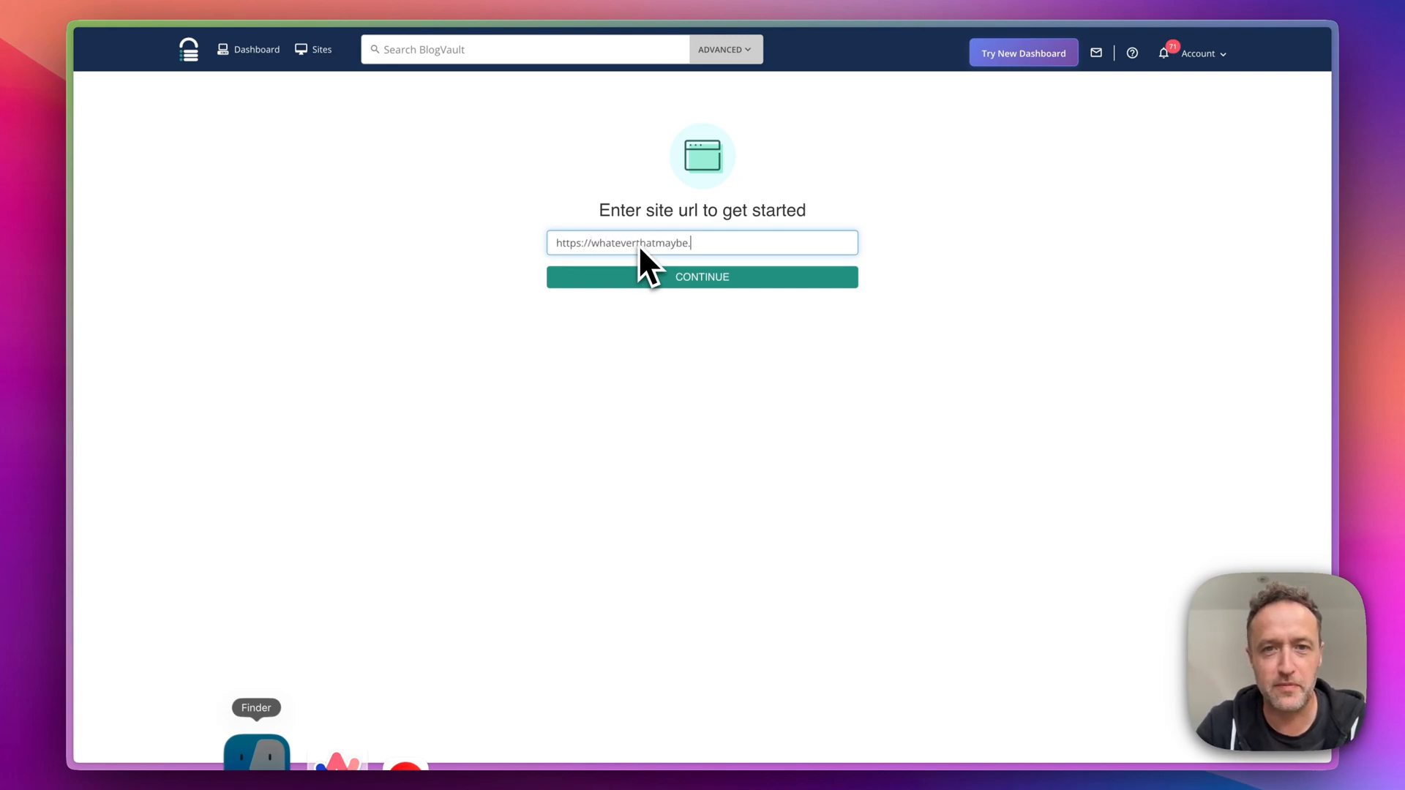
pyautogui.click(702, 277)
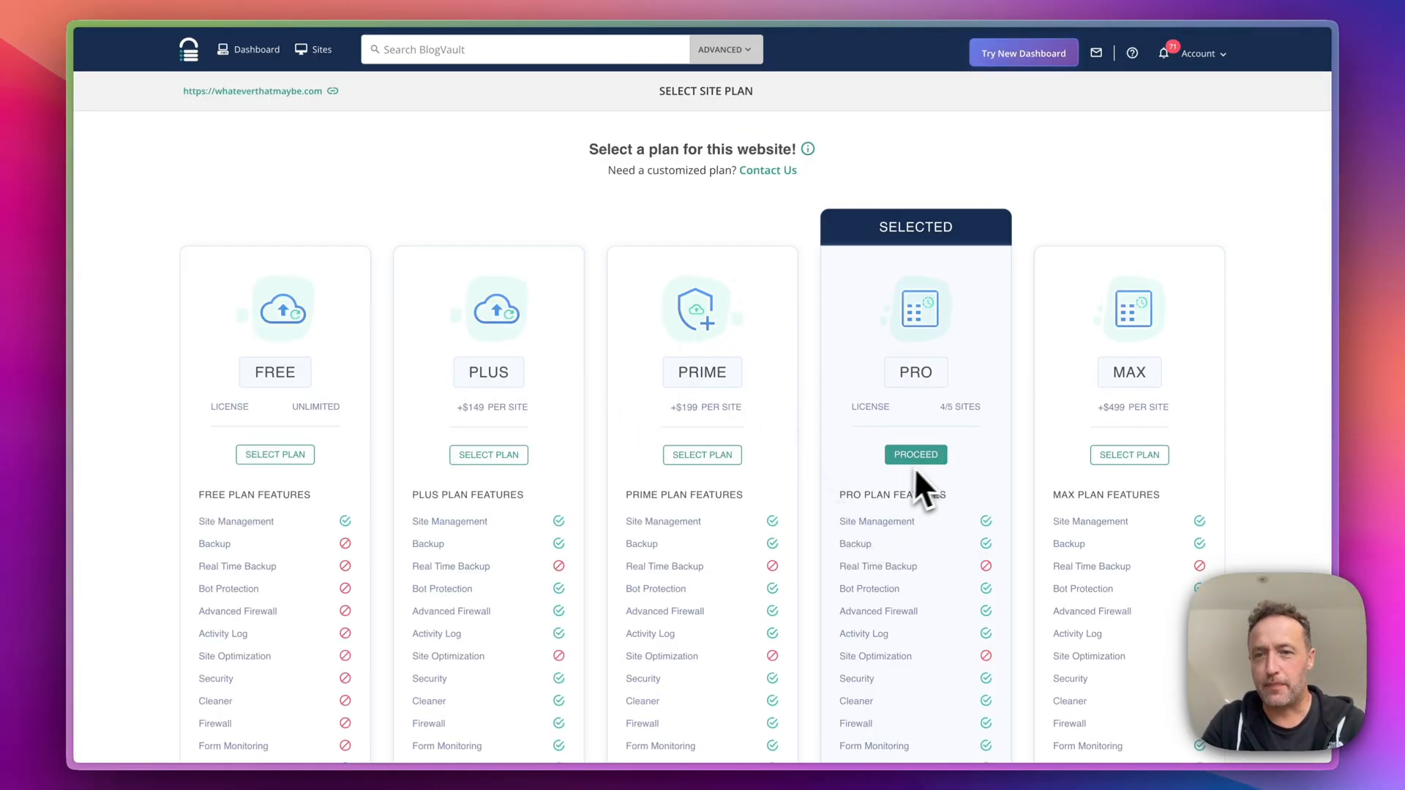
# Proceed with the PRO plan for whateverthatmaybe.com
pyautogui.click(915, 454)
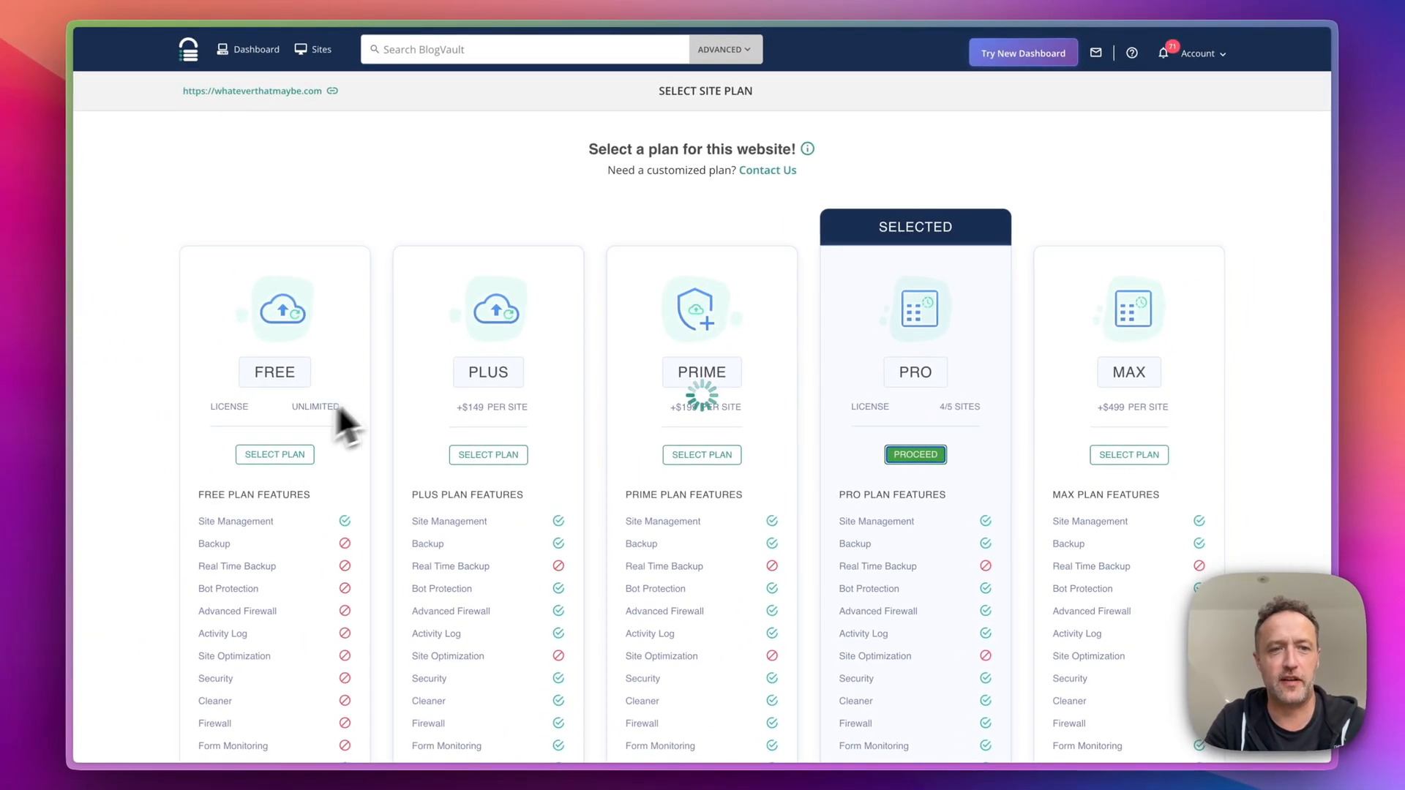
pyautogui.click(914, 455)
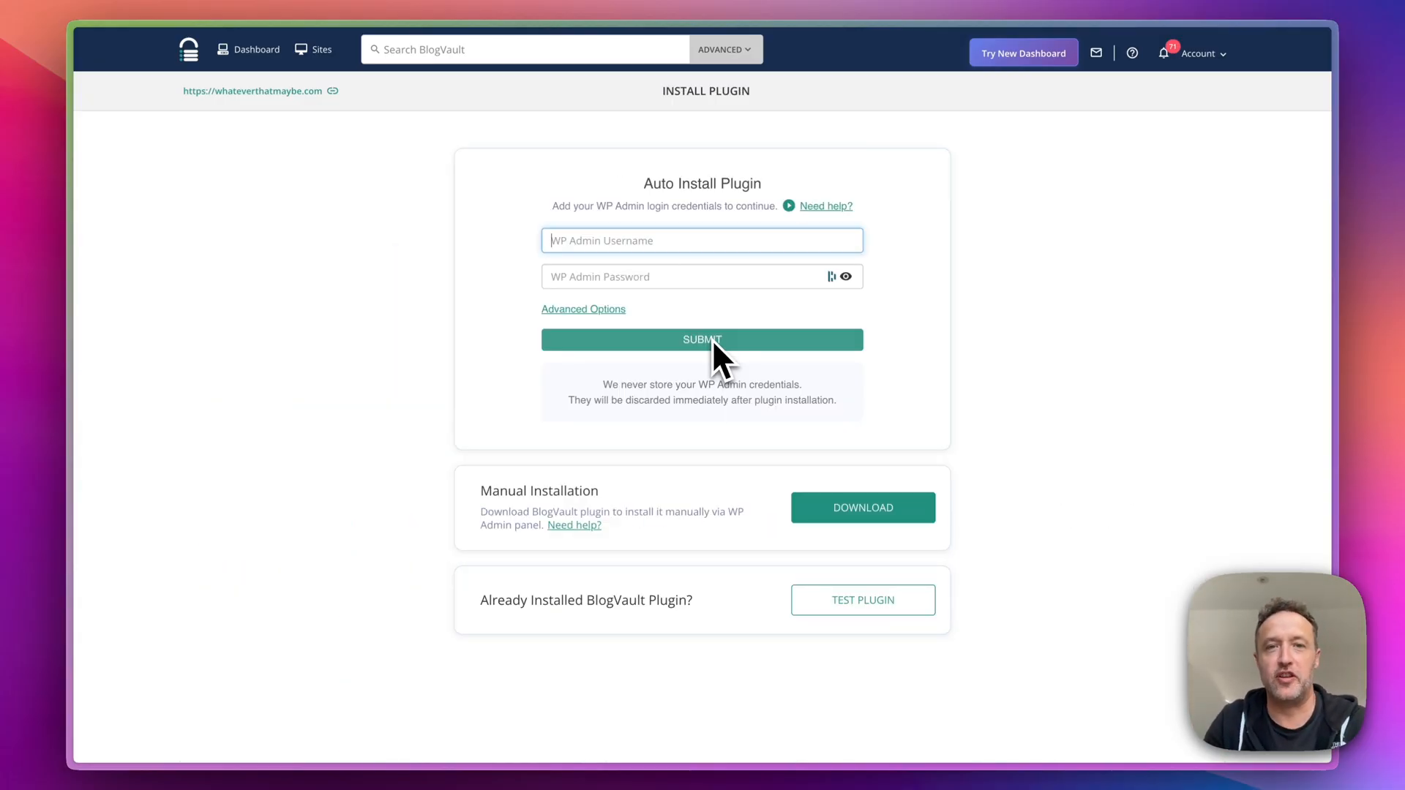
pyautogui.moveTo(650, 273)
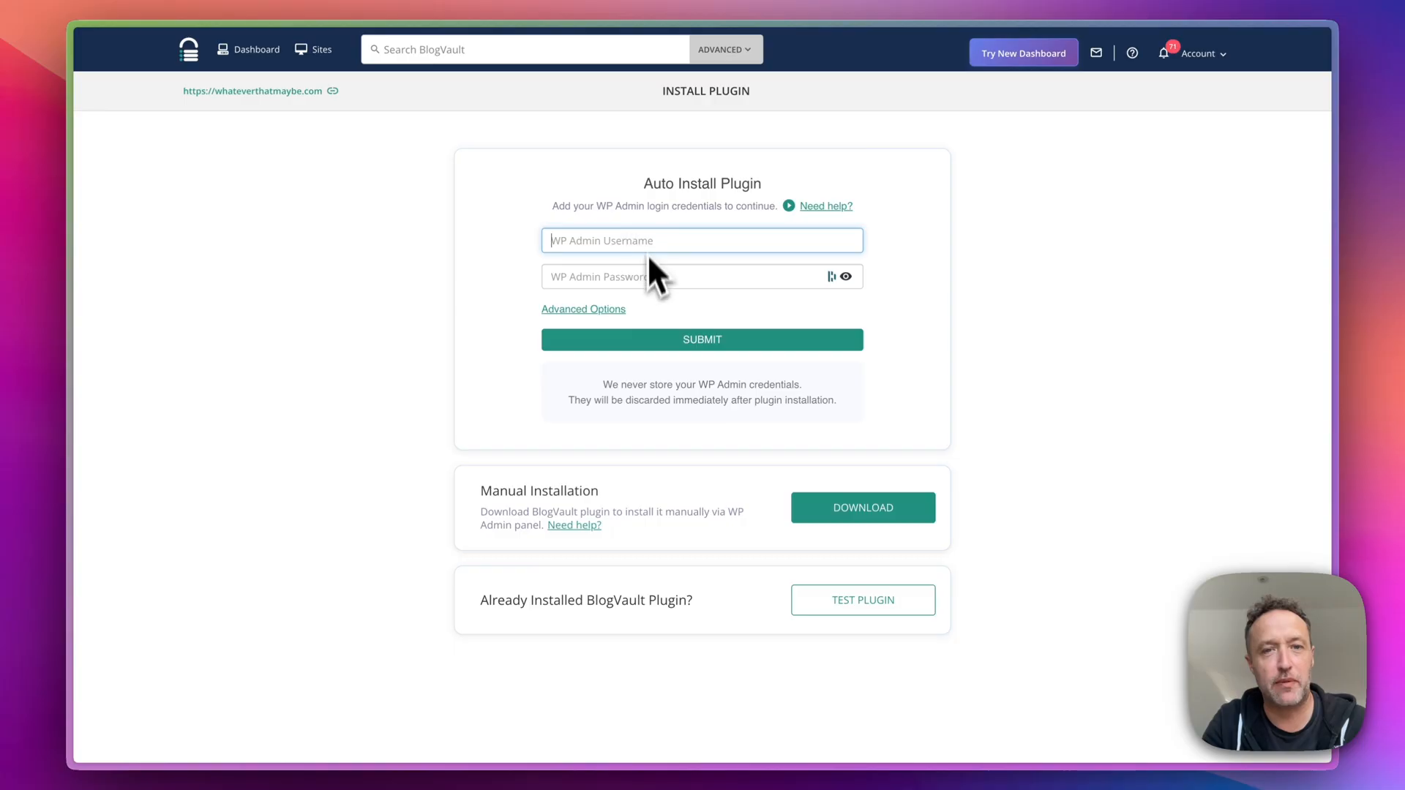
pyautogui.moveTo(740, 529)
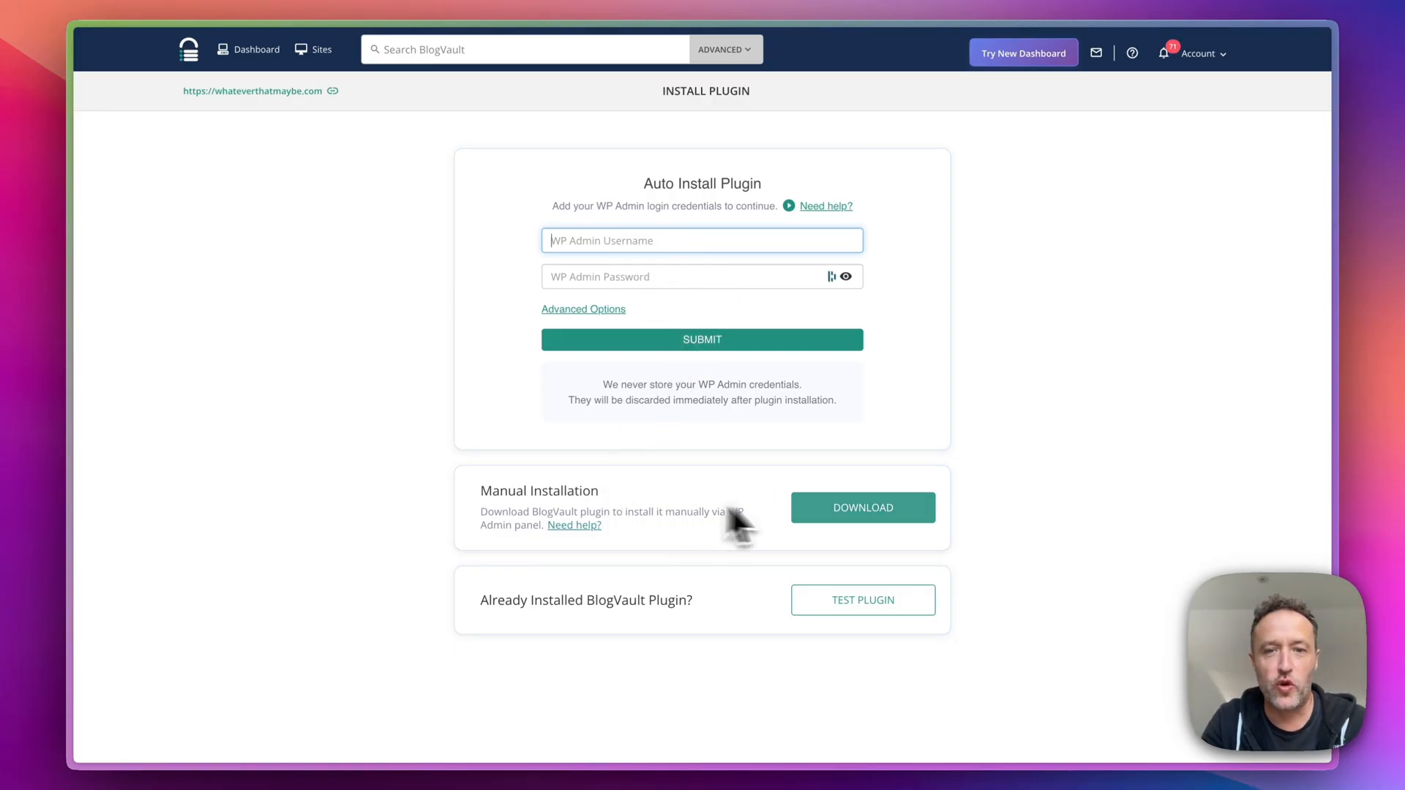
pyautogui.moveTo(735, 542)
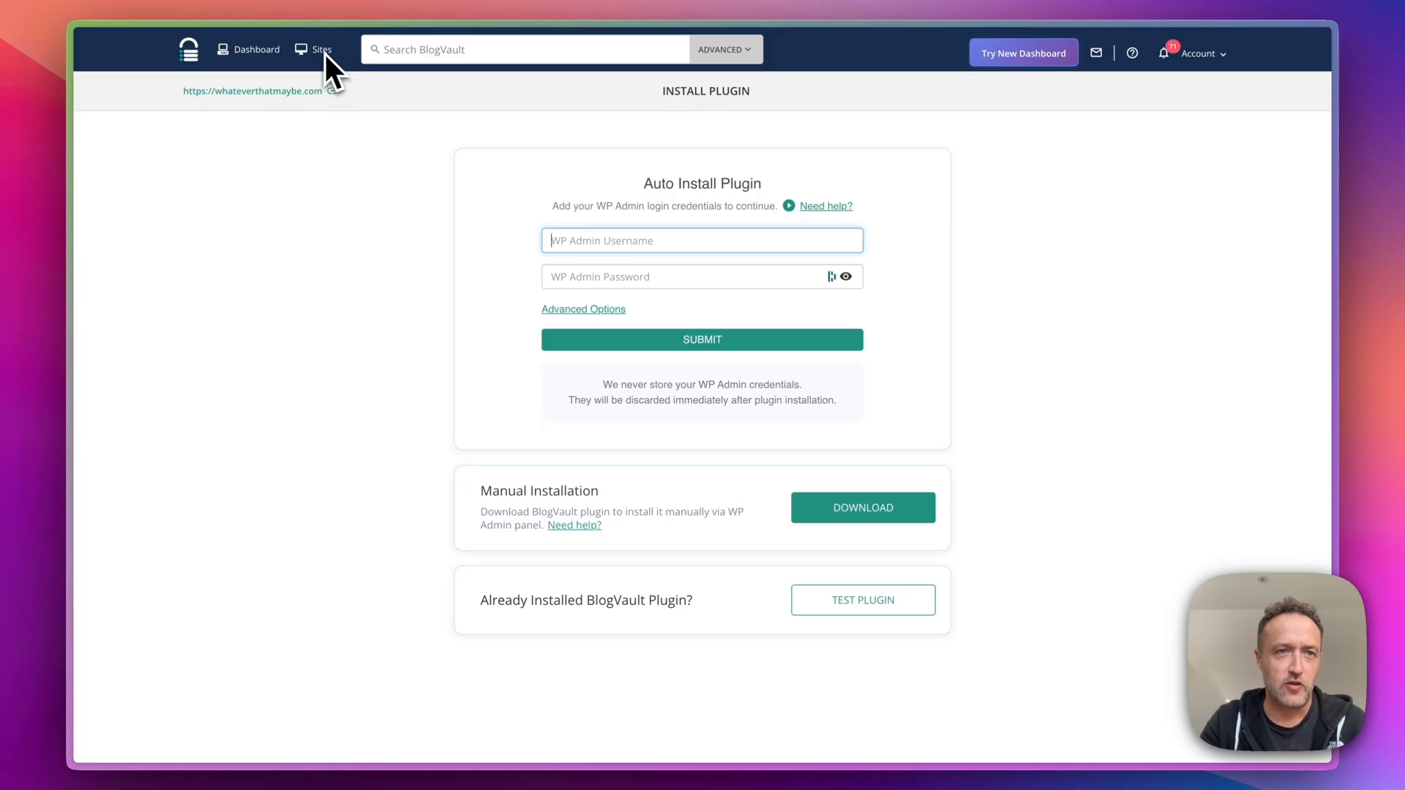
# Open the Estepona Life. site details from the Sites list
pyautogui.click(321, 49)
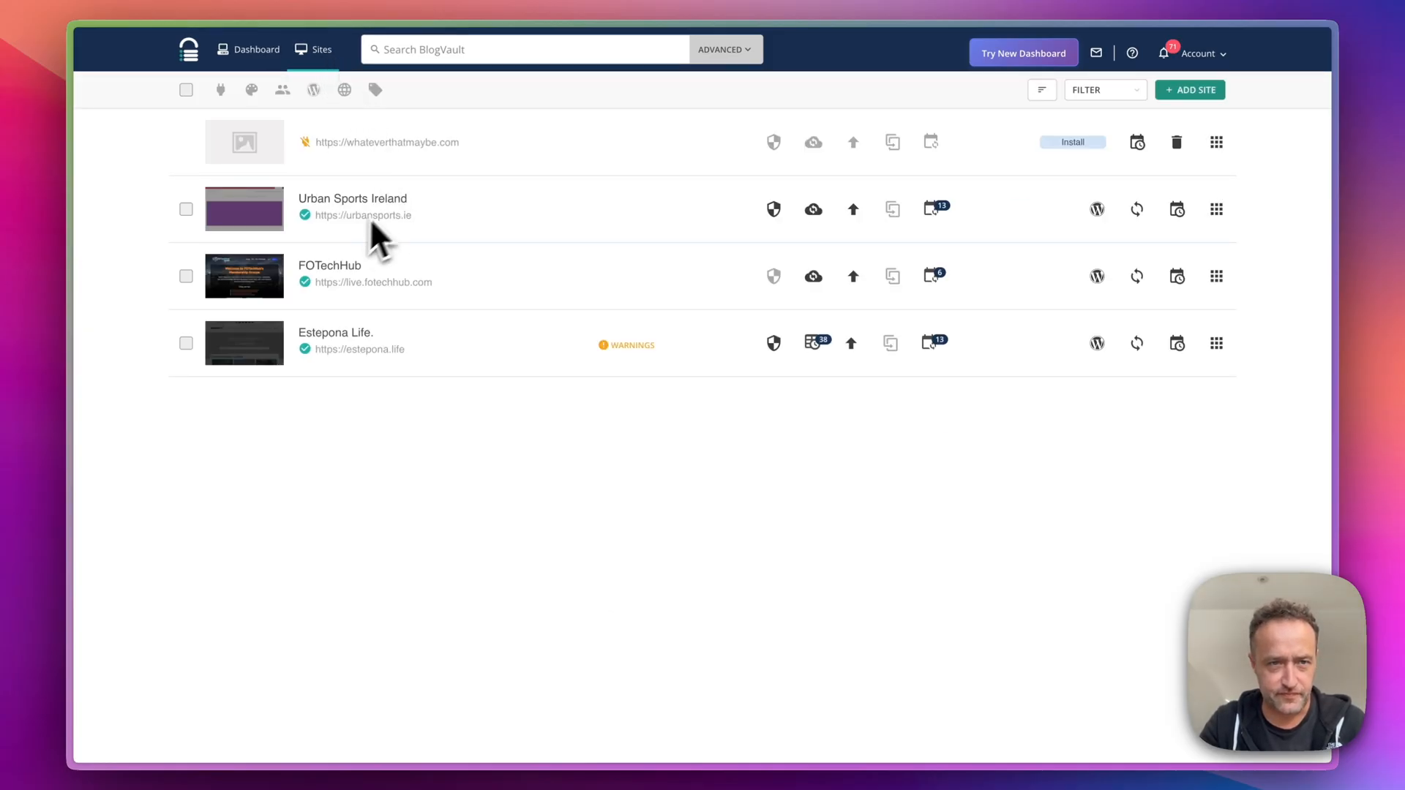
pyautogui.moveTo(667, 255)
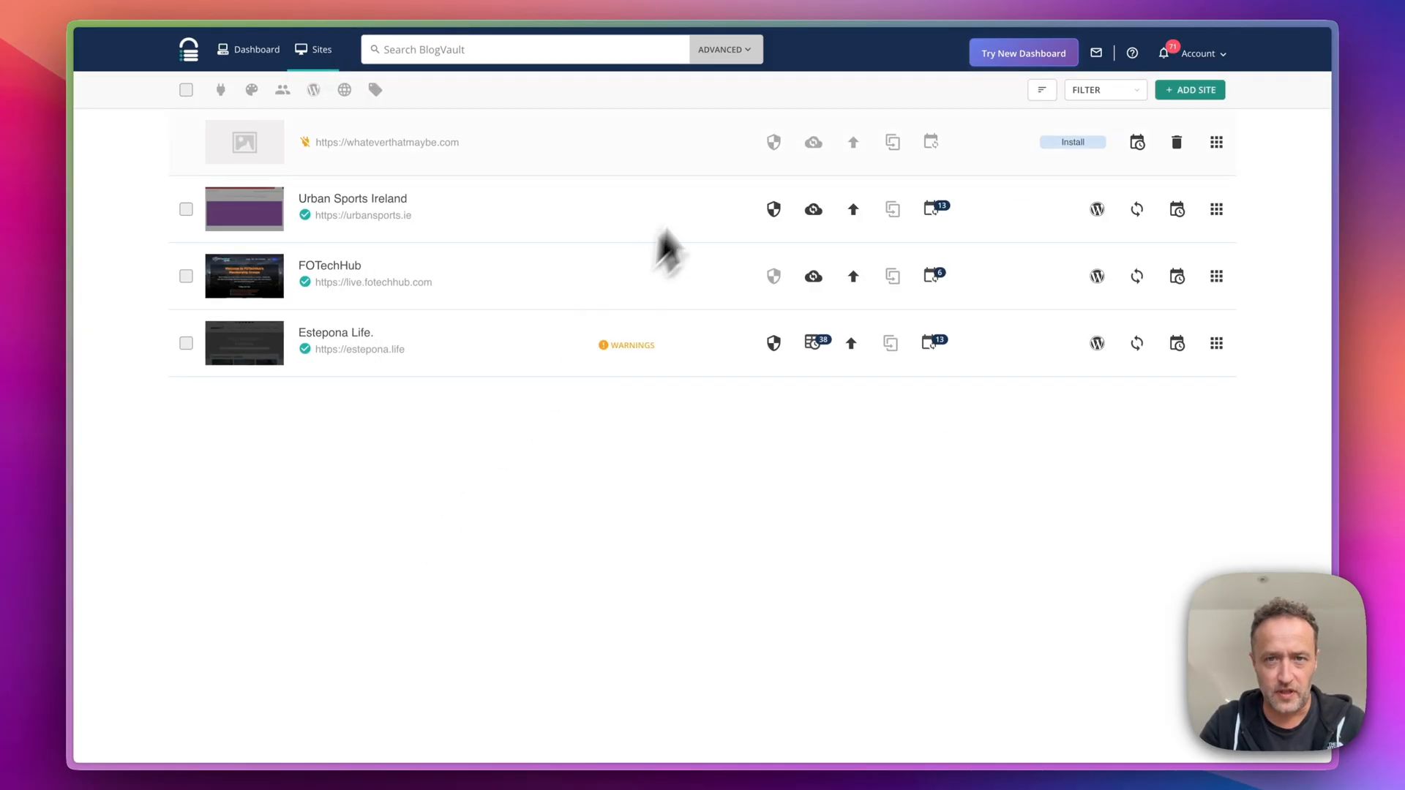
pyautogui.moveTo(426, 355)
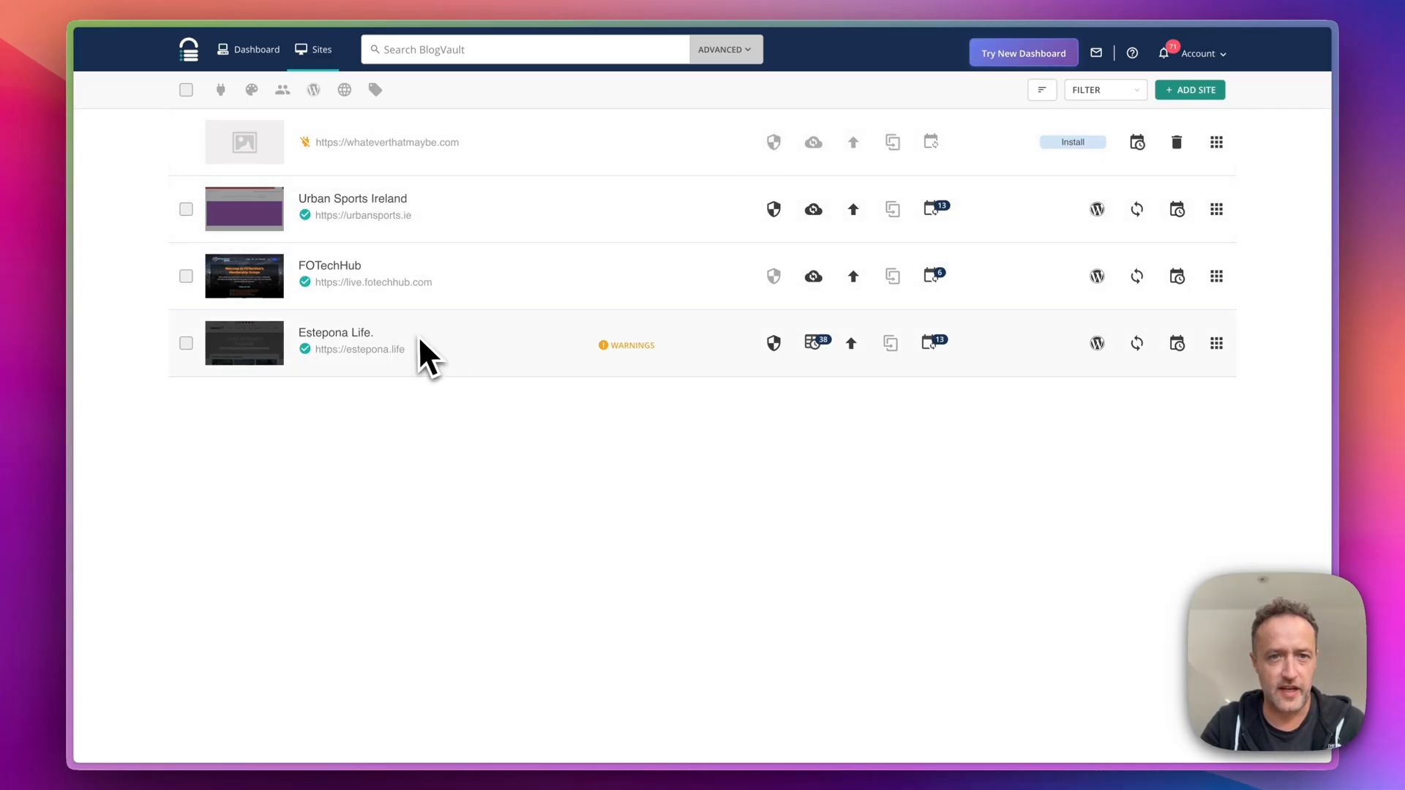
pyautogui.moveTo(891, 367)
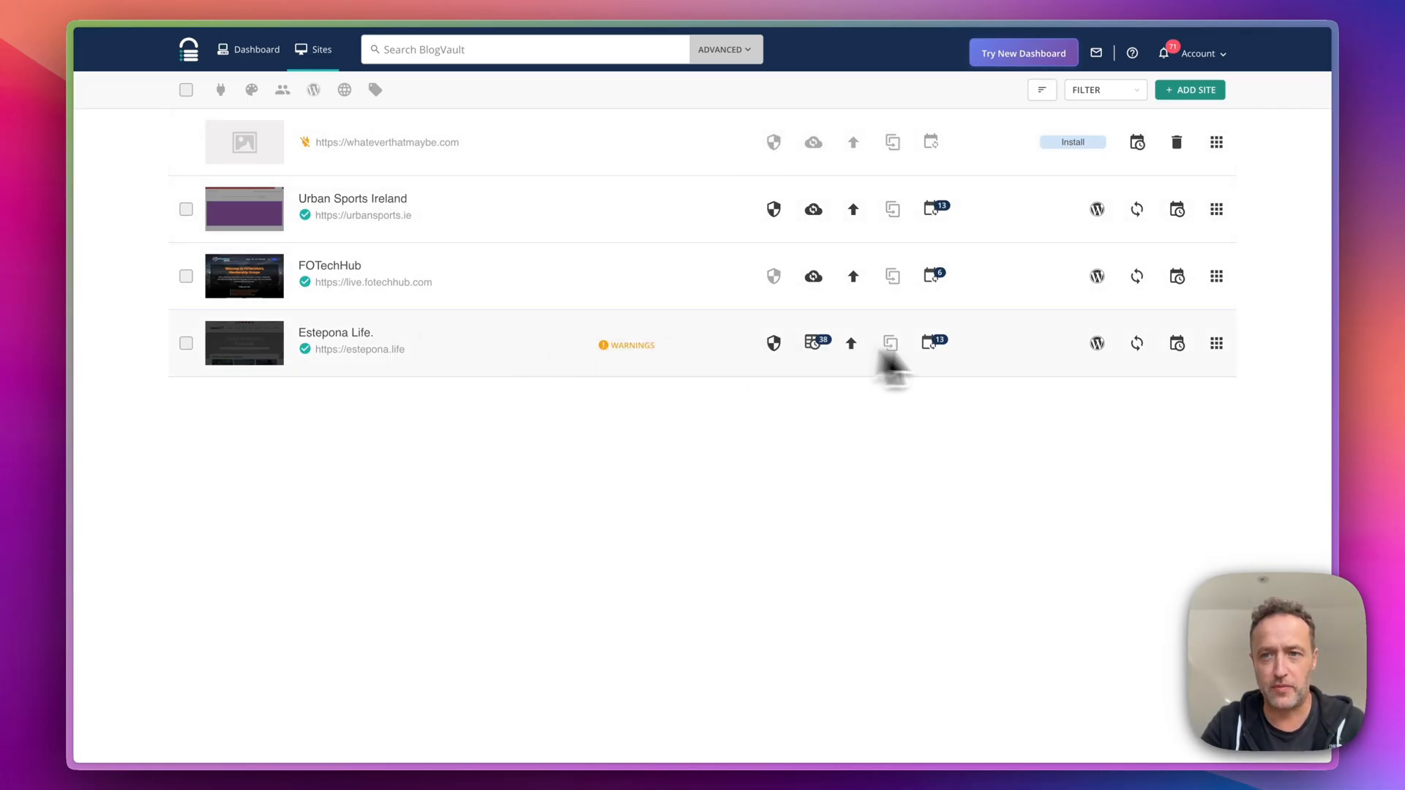
pyautogui.moveTo(1216, 344)
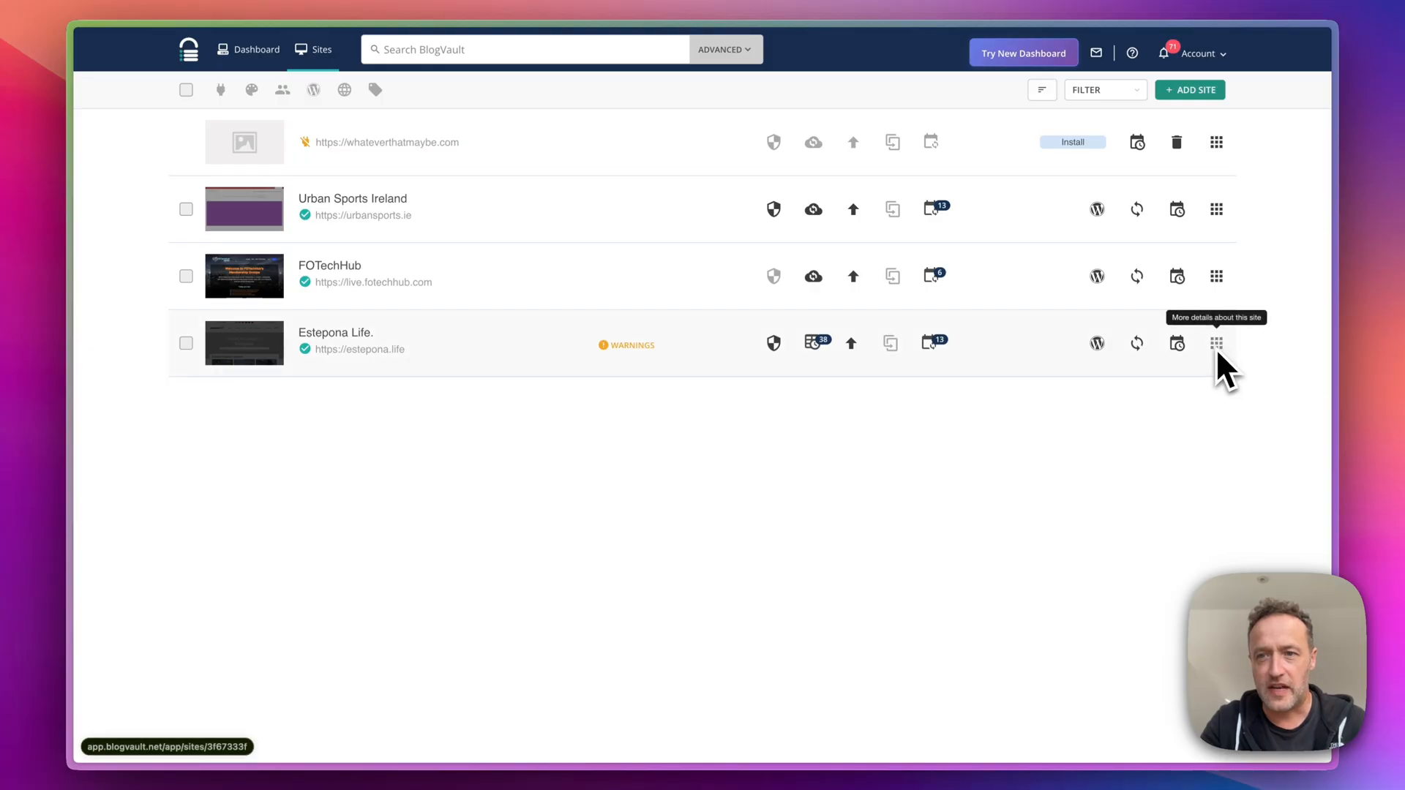
pyautogui.click(1216, 343)
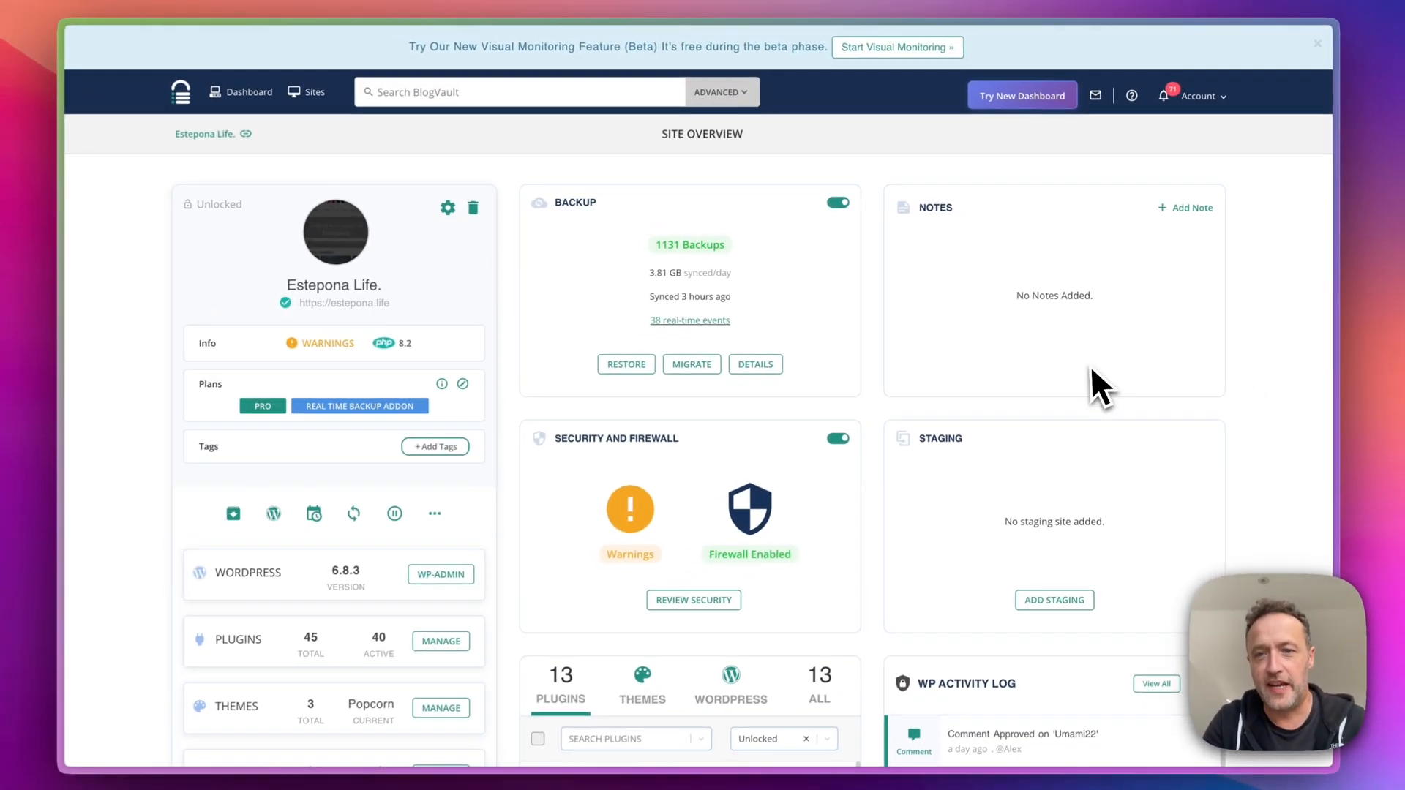
# Start adding a staging site from the Staging card of Estepona Life
pyautogui.scroll(-3)
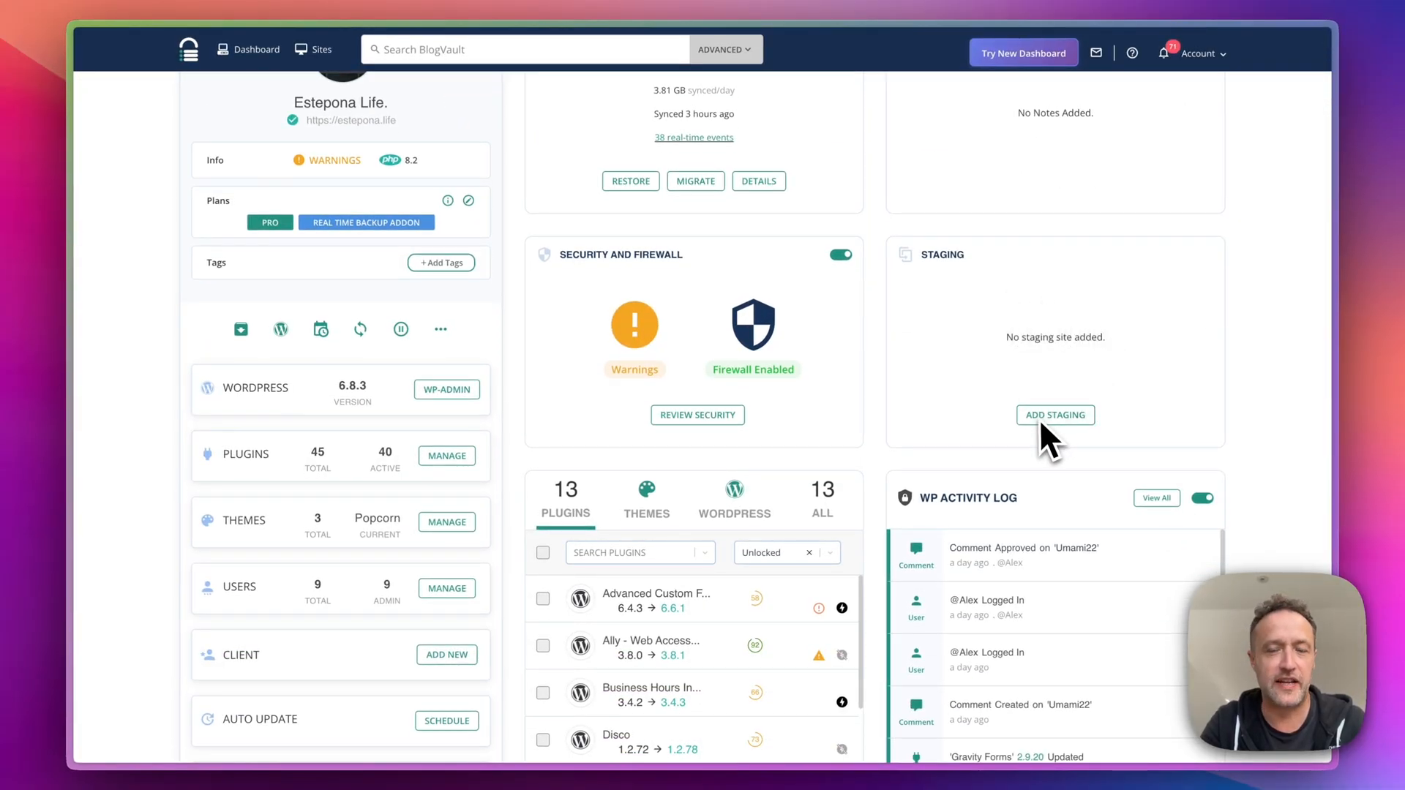
pyautogui.click(1055, 415)
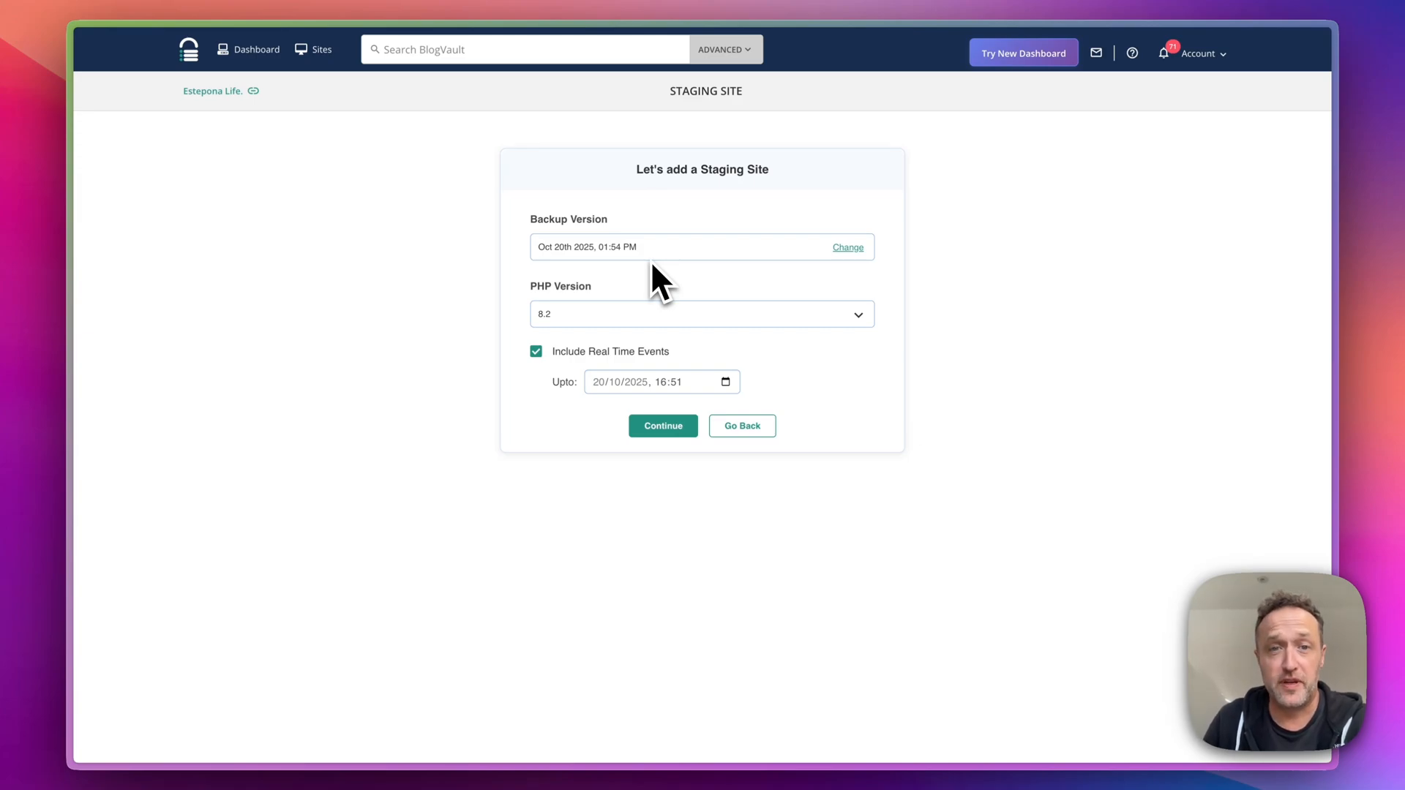
pyautogui.moveTo(668, 255)
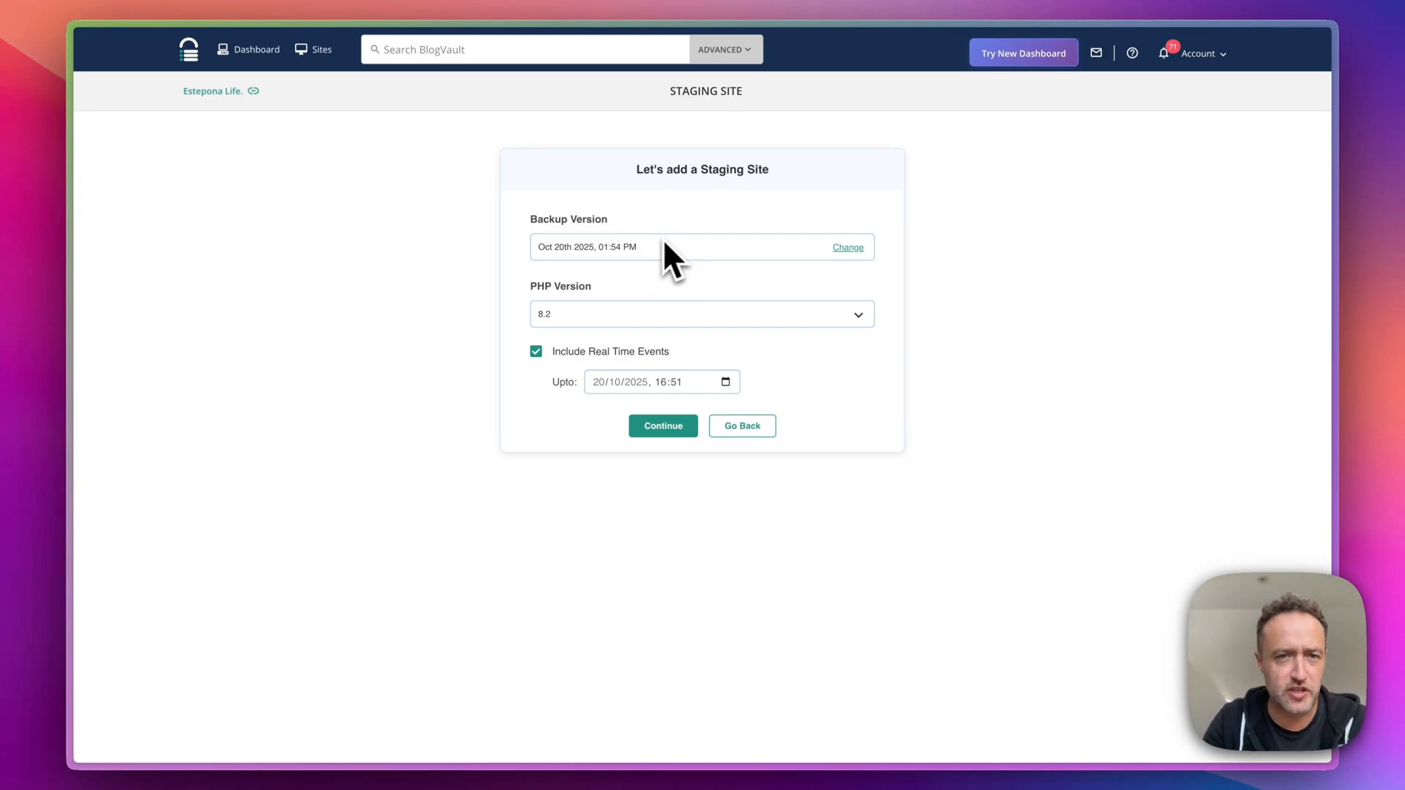
# Create the staging site from the Oct 20th 2025 backup with PHP 8.2 and real-time events
pyautogui.click(846, 246)
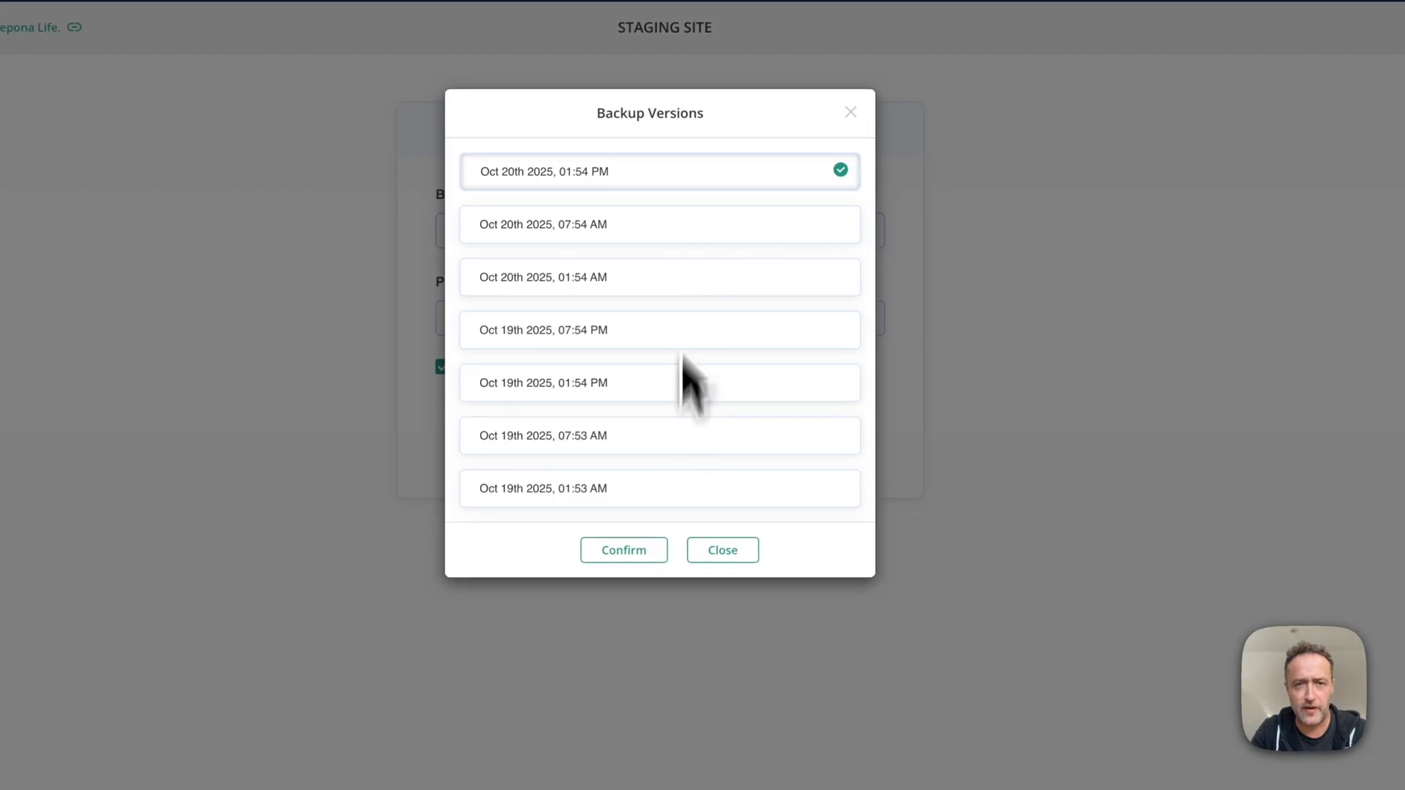
pyautogui.click(623, 550)
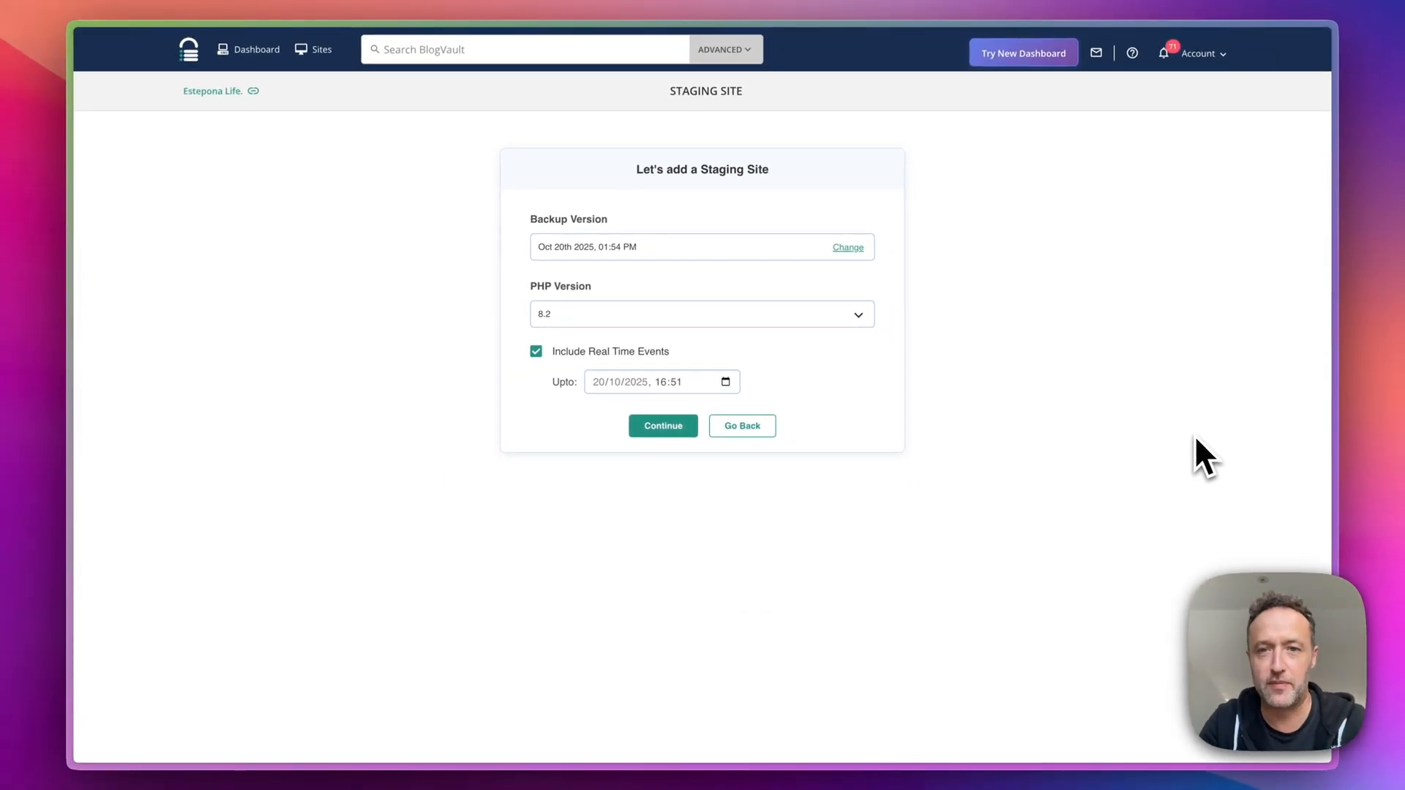
pyautogui.click(702, 314)
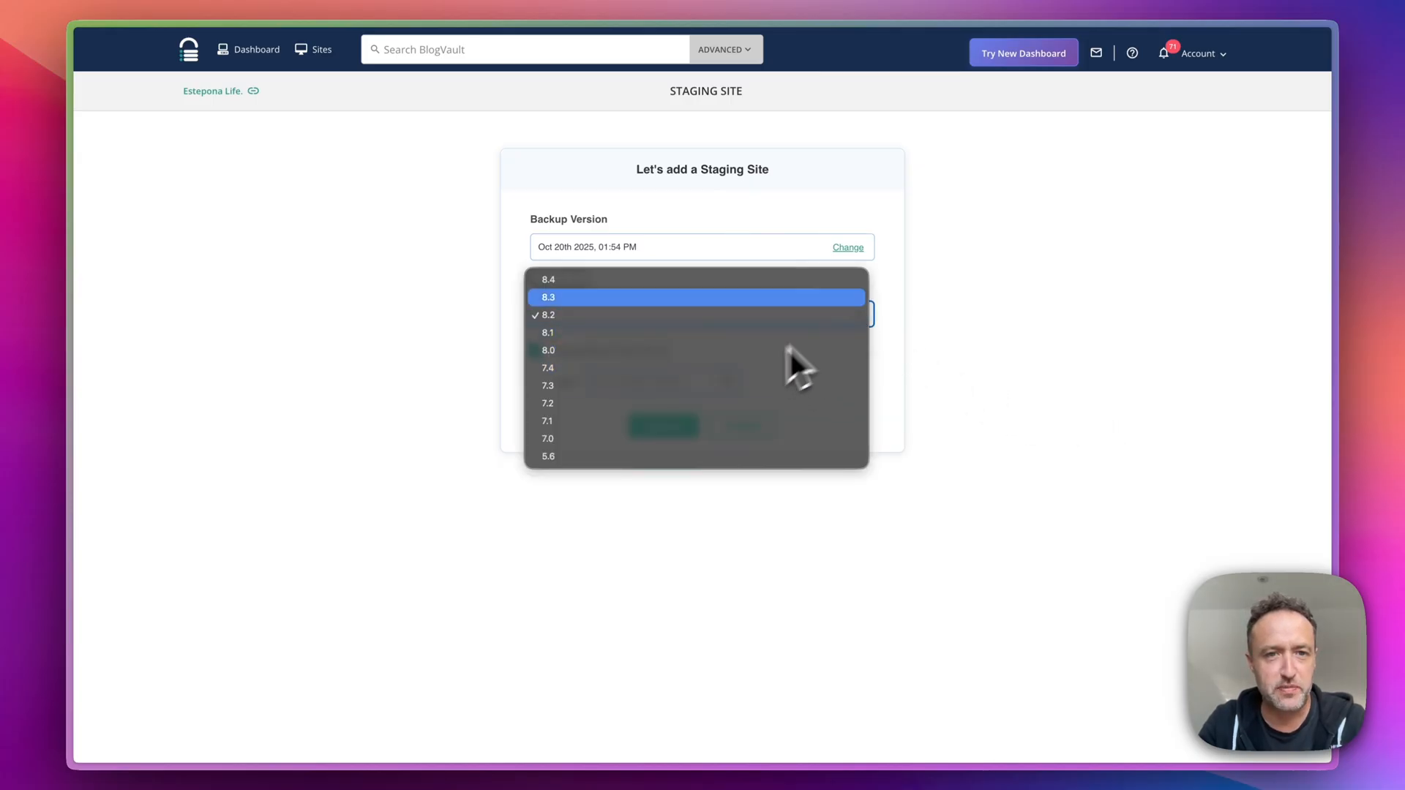
pyautogui.click(548, 315)
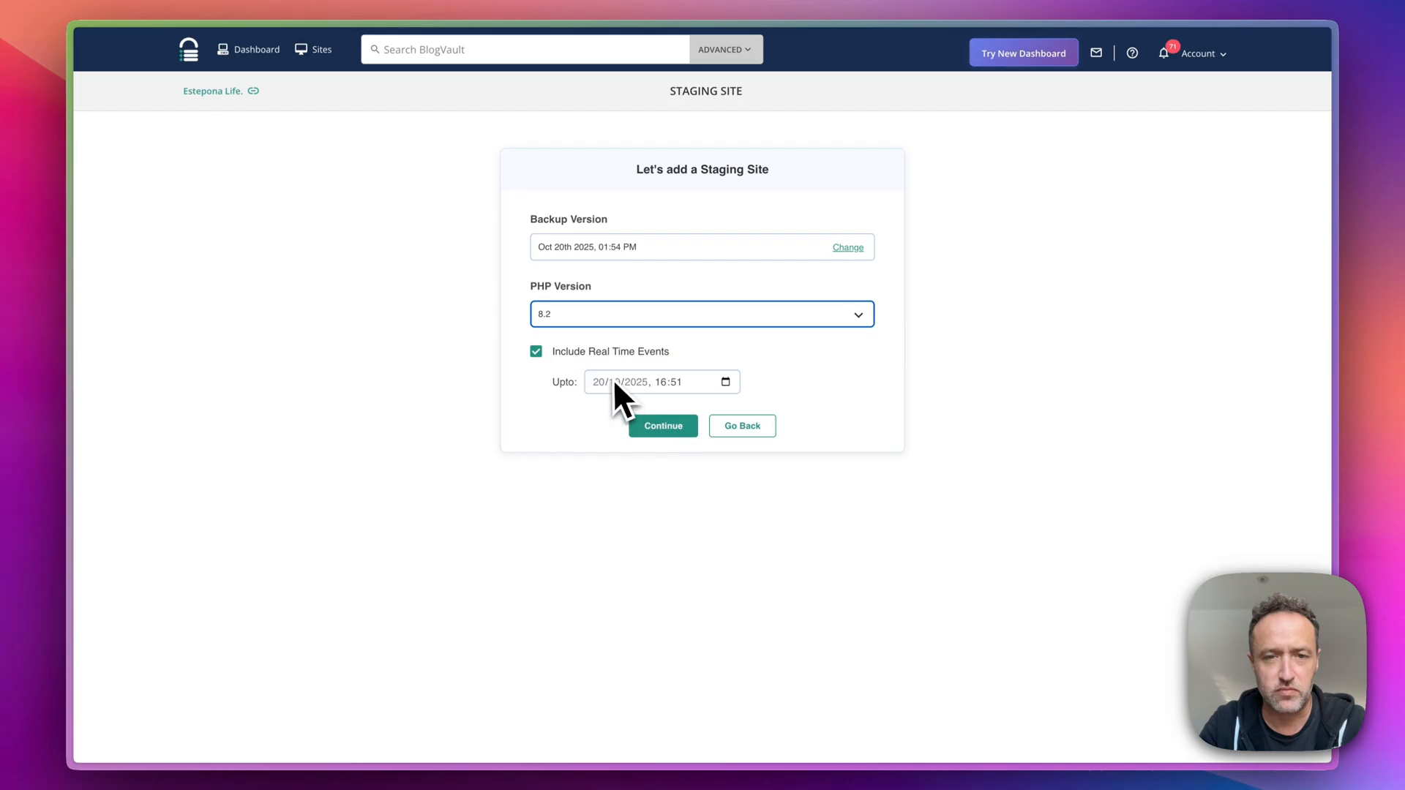
pyautogui.moveTo(682, 421)
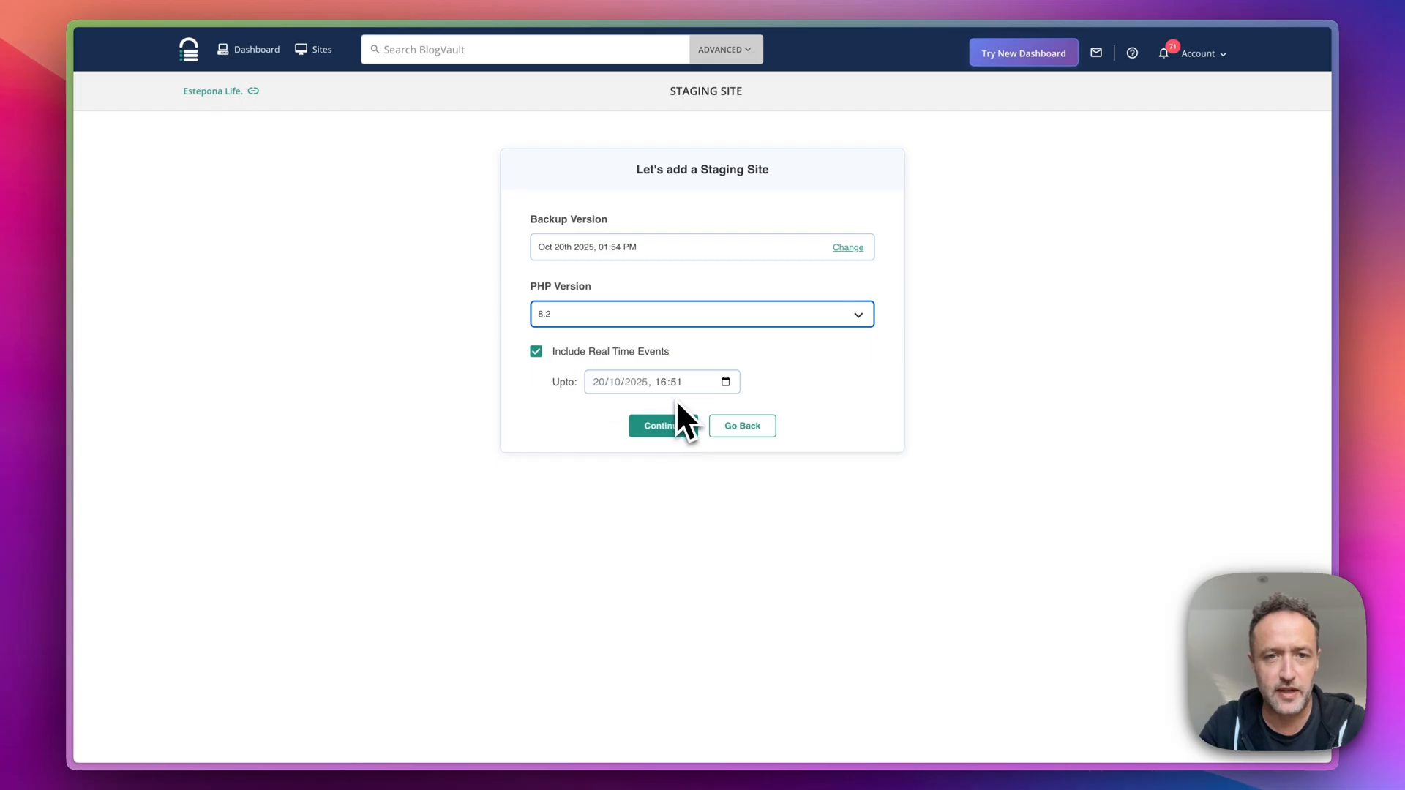
pyautogui.click(662, 426)
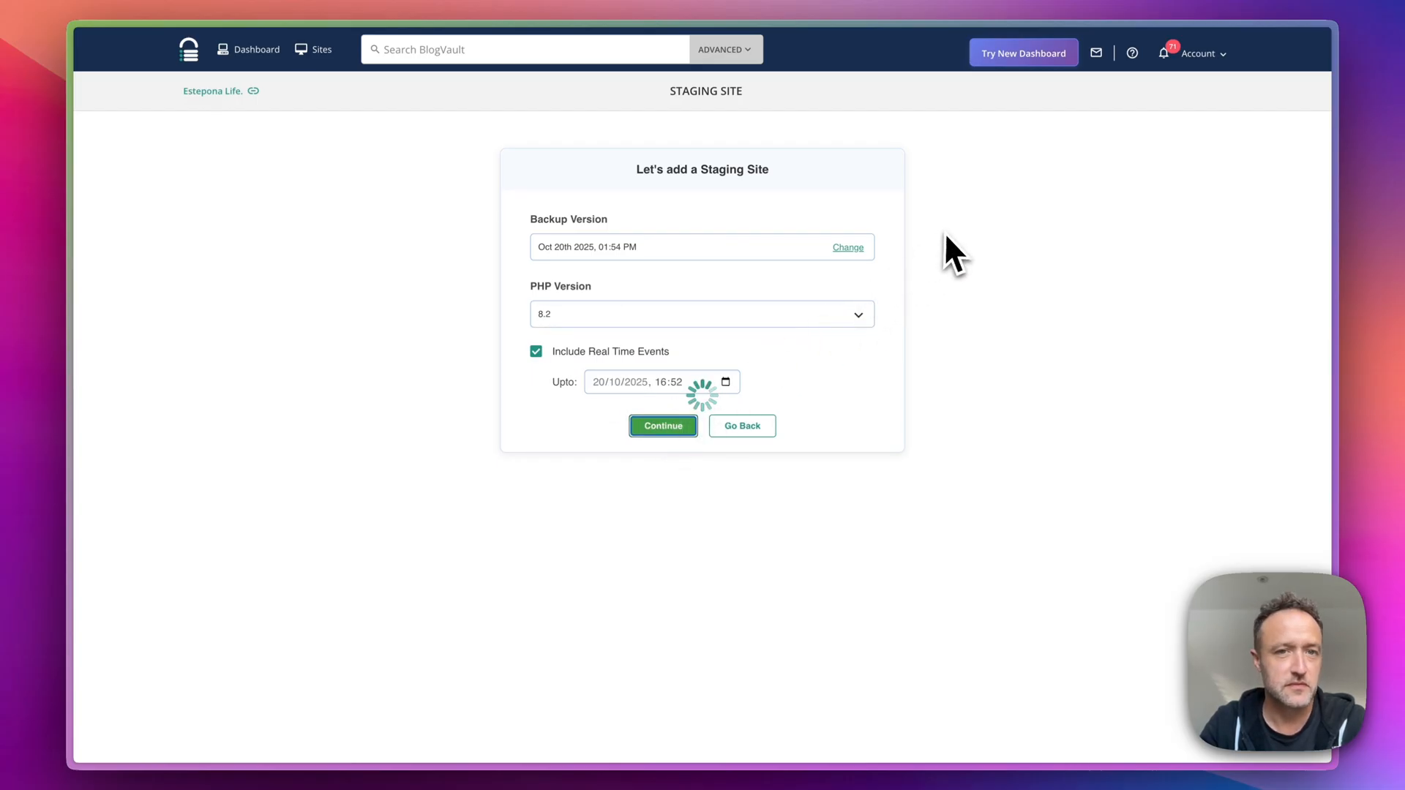
pyautogui.click(663, 426)
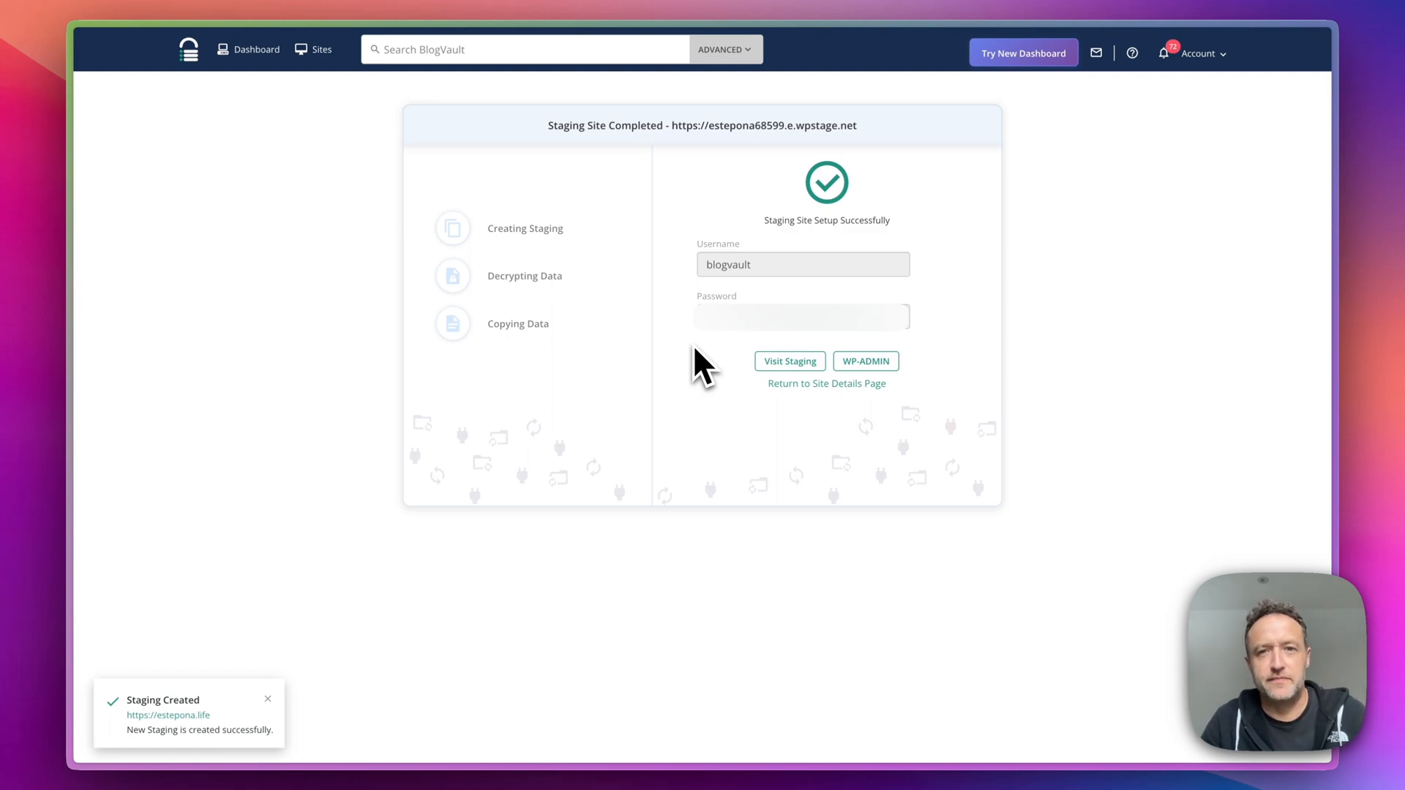
pyautogui.moveTo(802, 317)
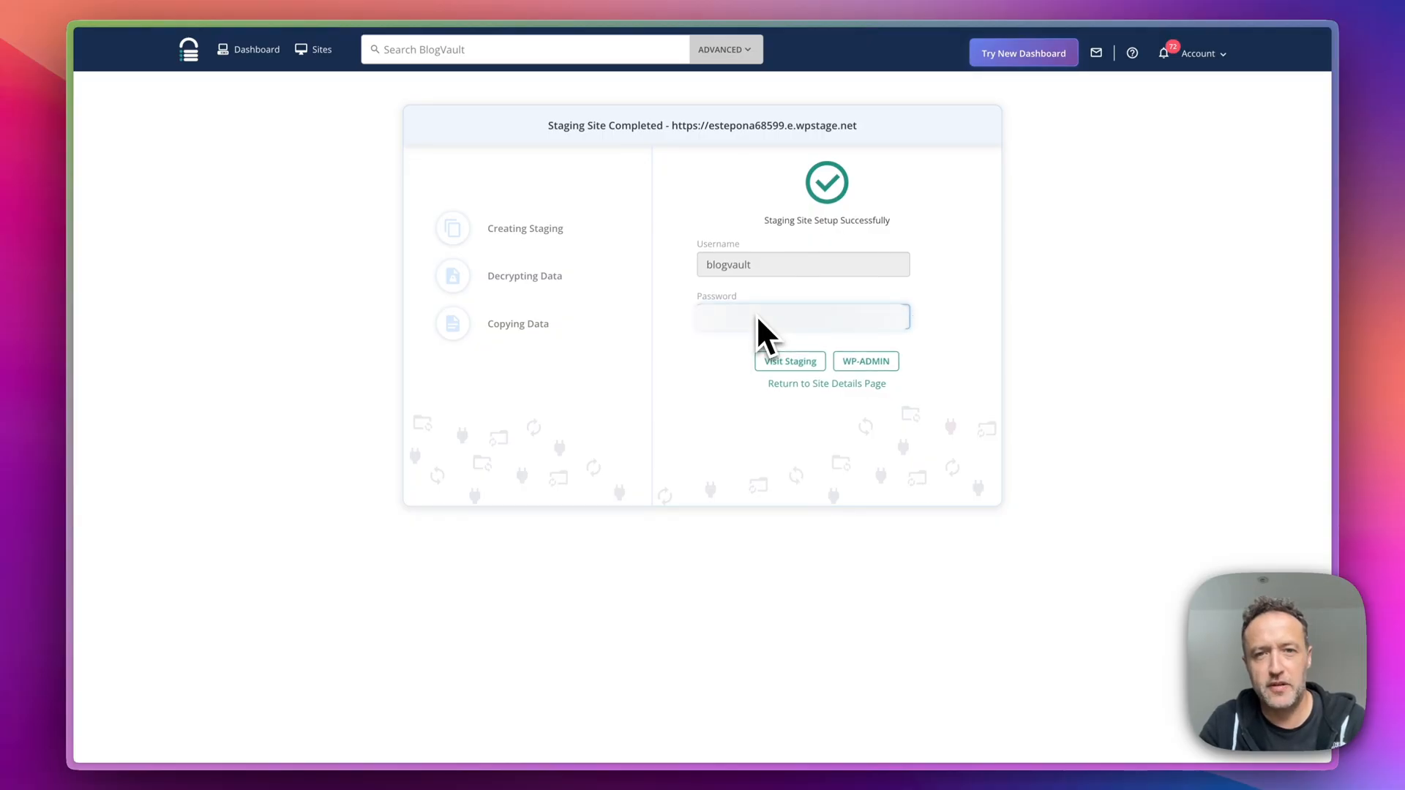
pyautogui.moveTo(806, 368)
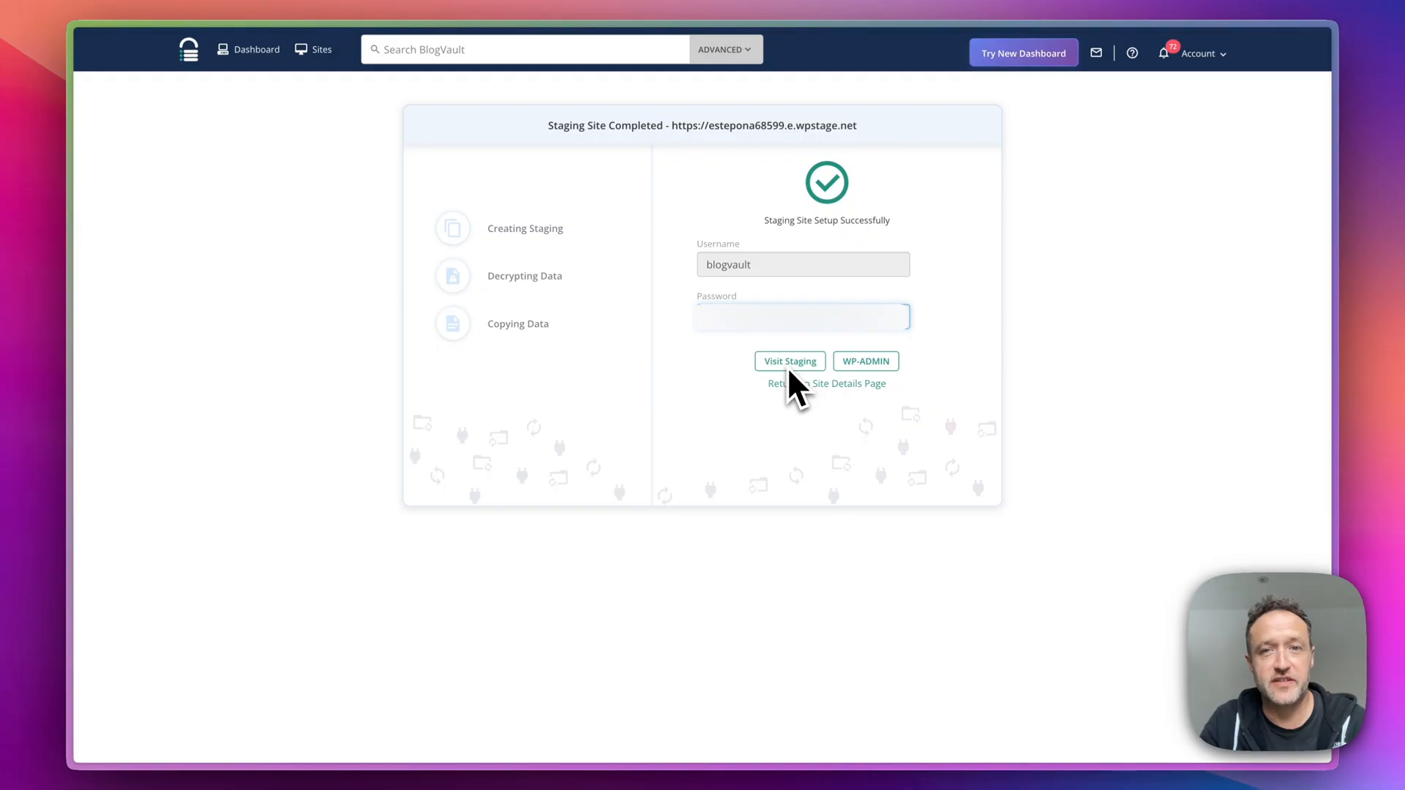
# Visit the staging site and sign in with username 'blogvault'
pyautogui.click(789, 361)
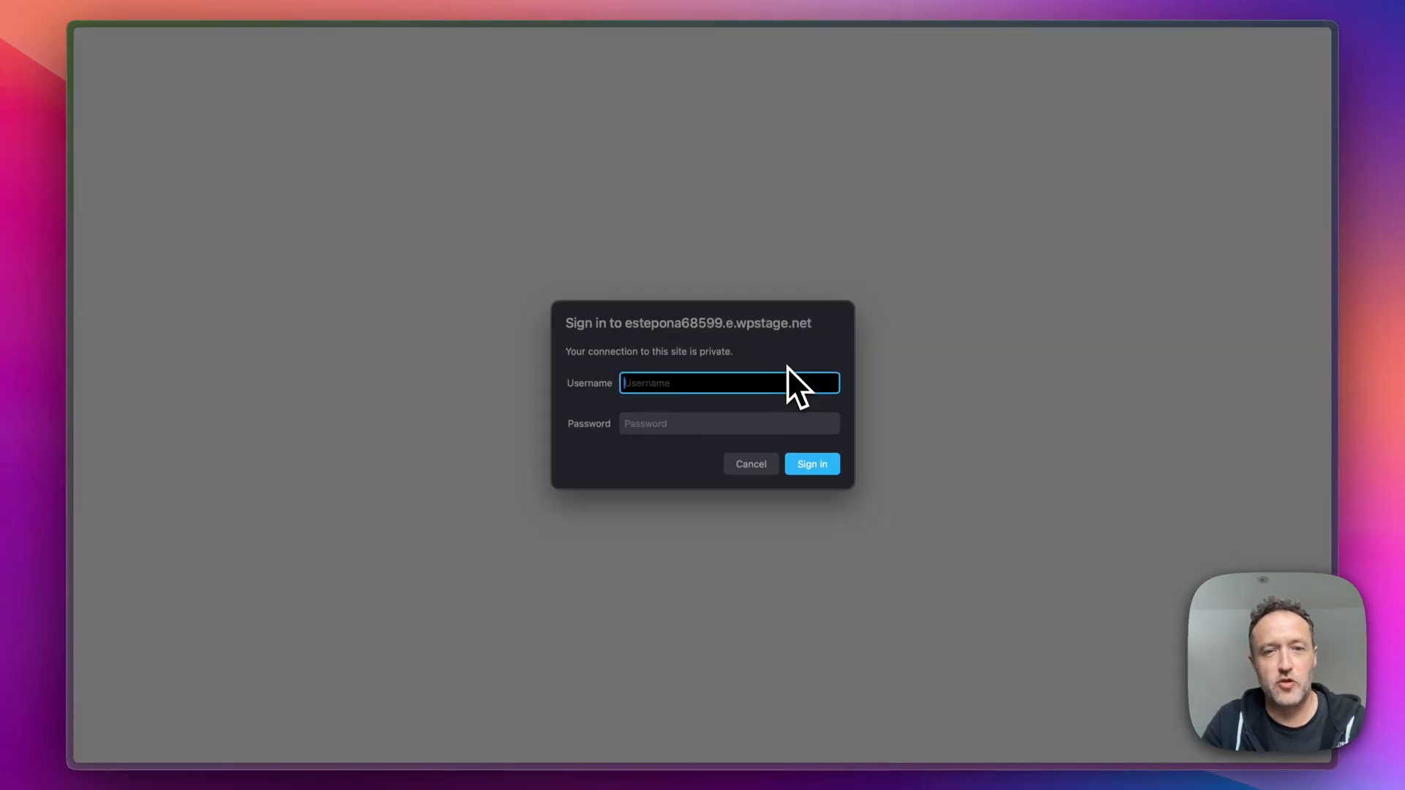
pyautogui.moveTo(717, 440)
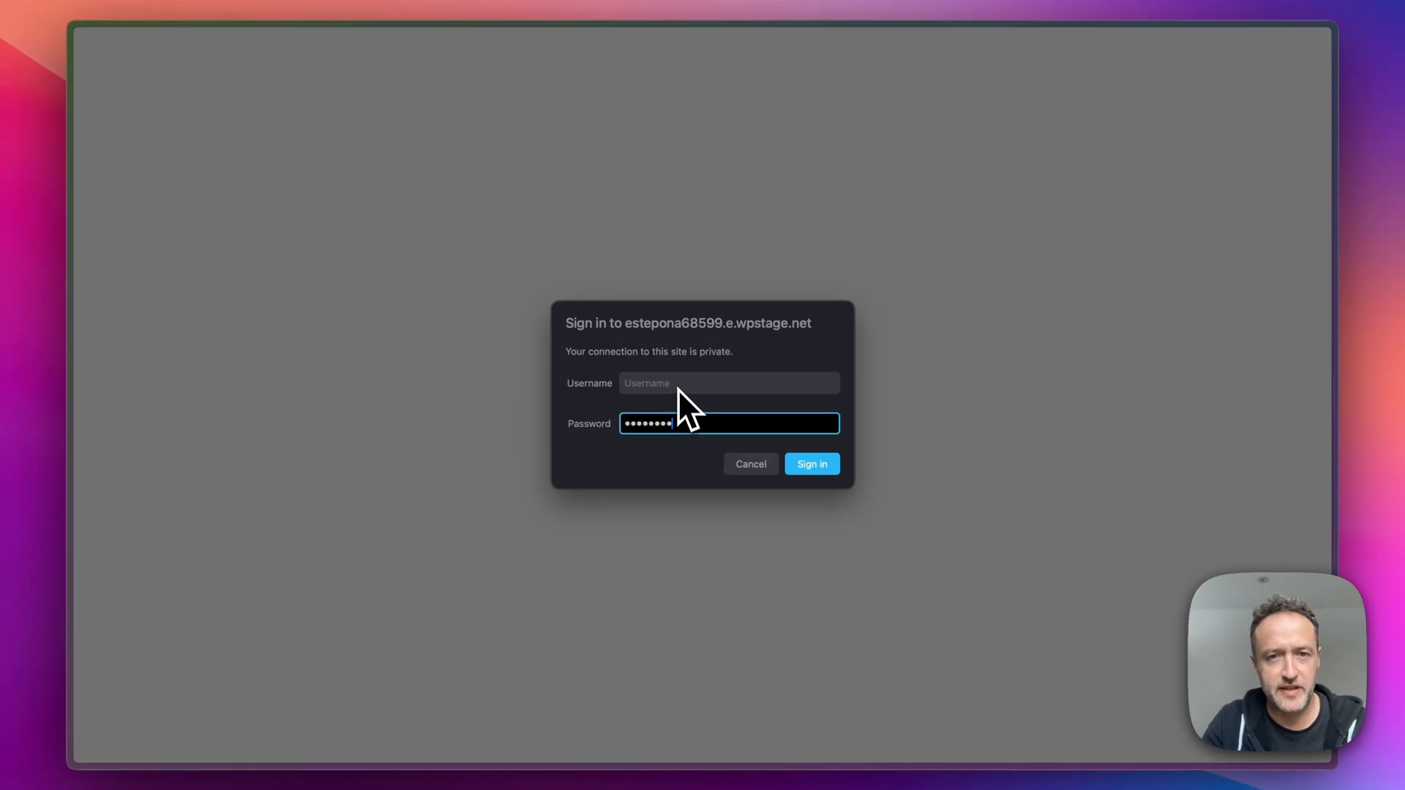
pyautogui.write('blogva')
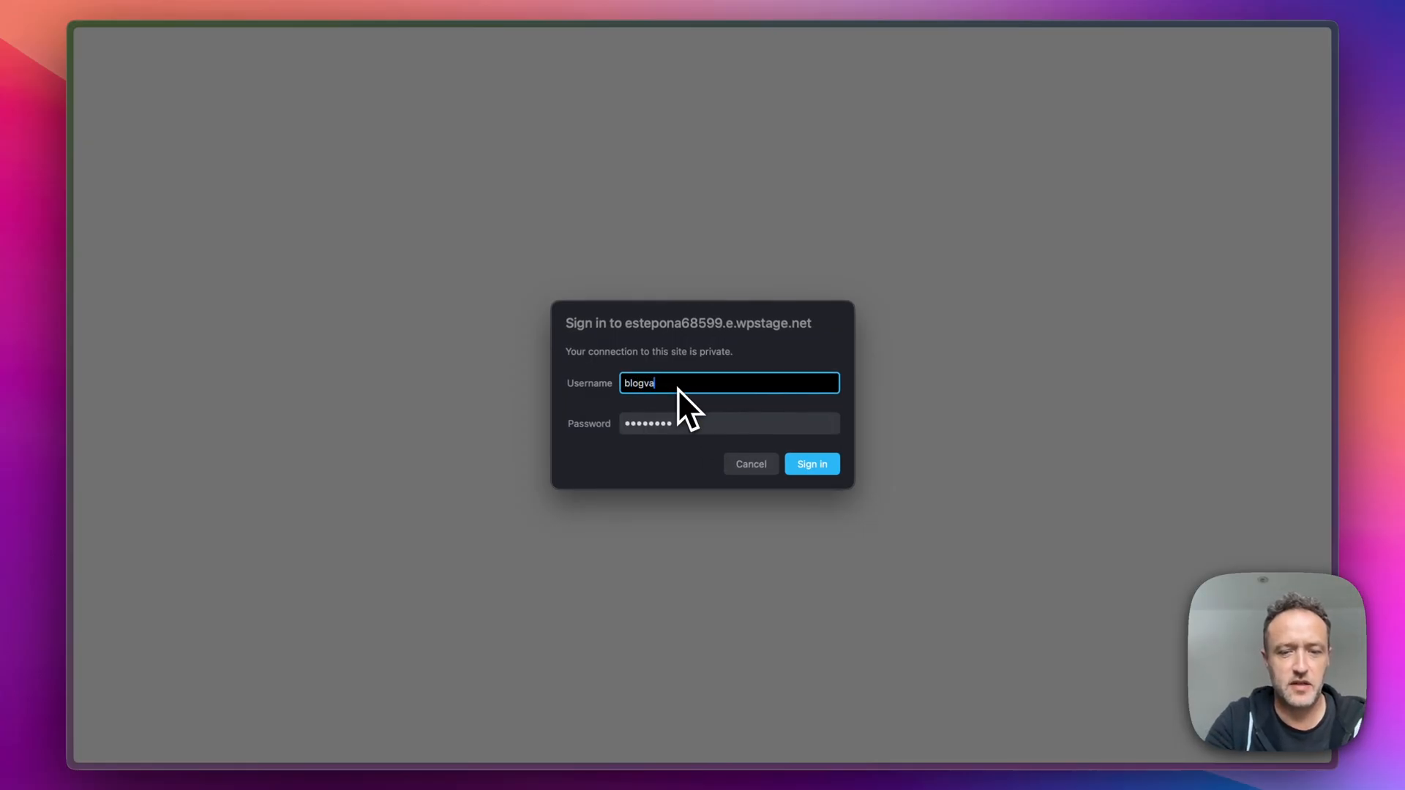
pyautogui.write('ult')
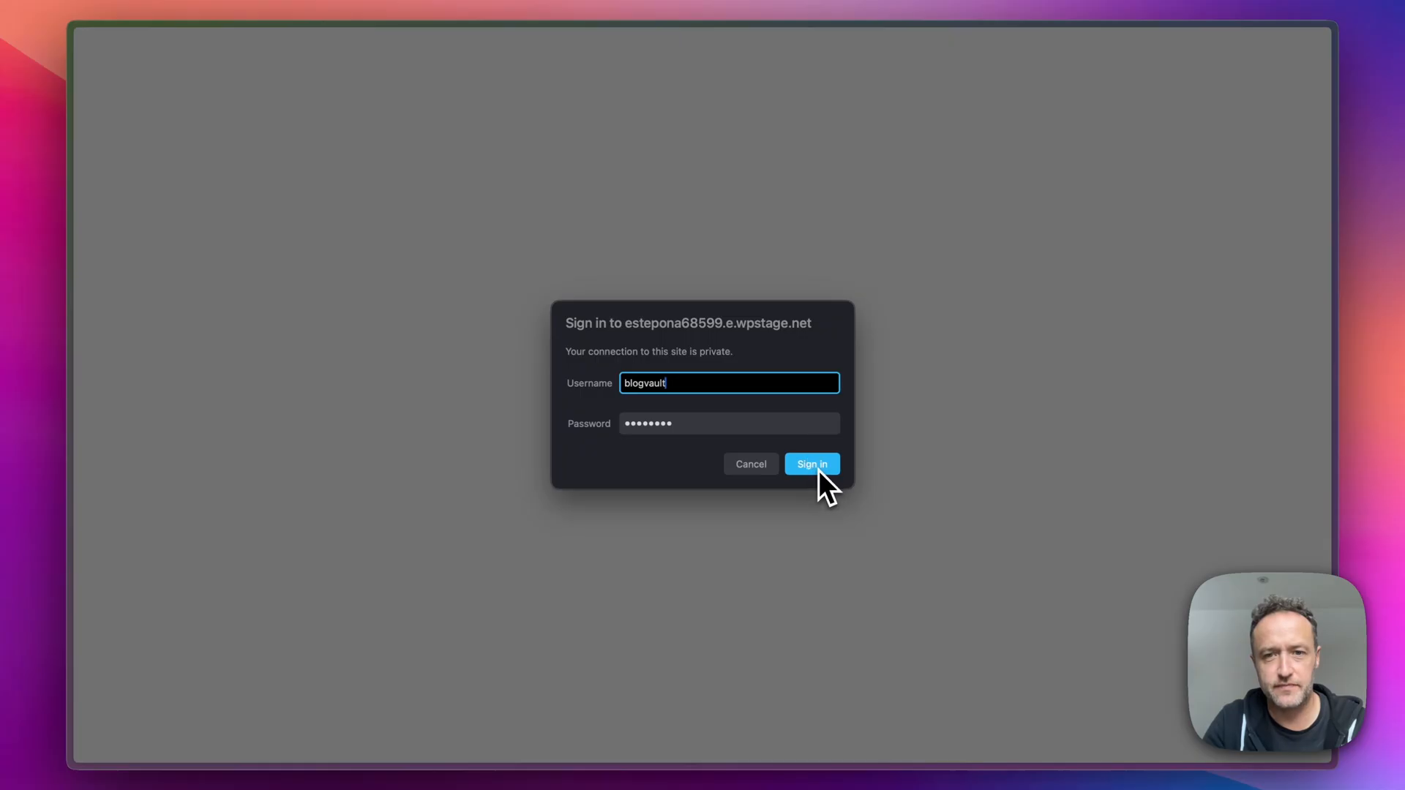
pyautogui.click(811, 464)
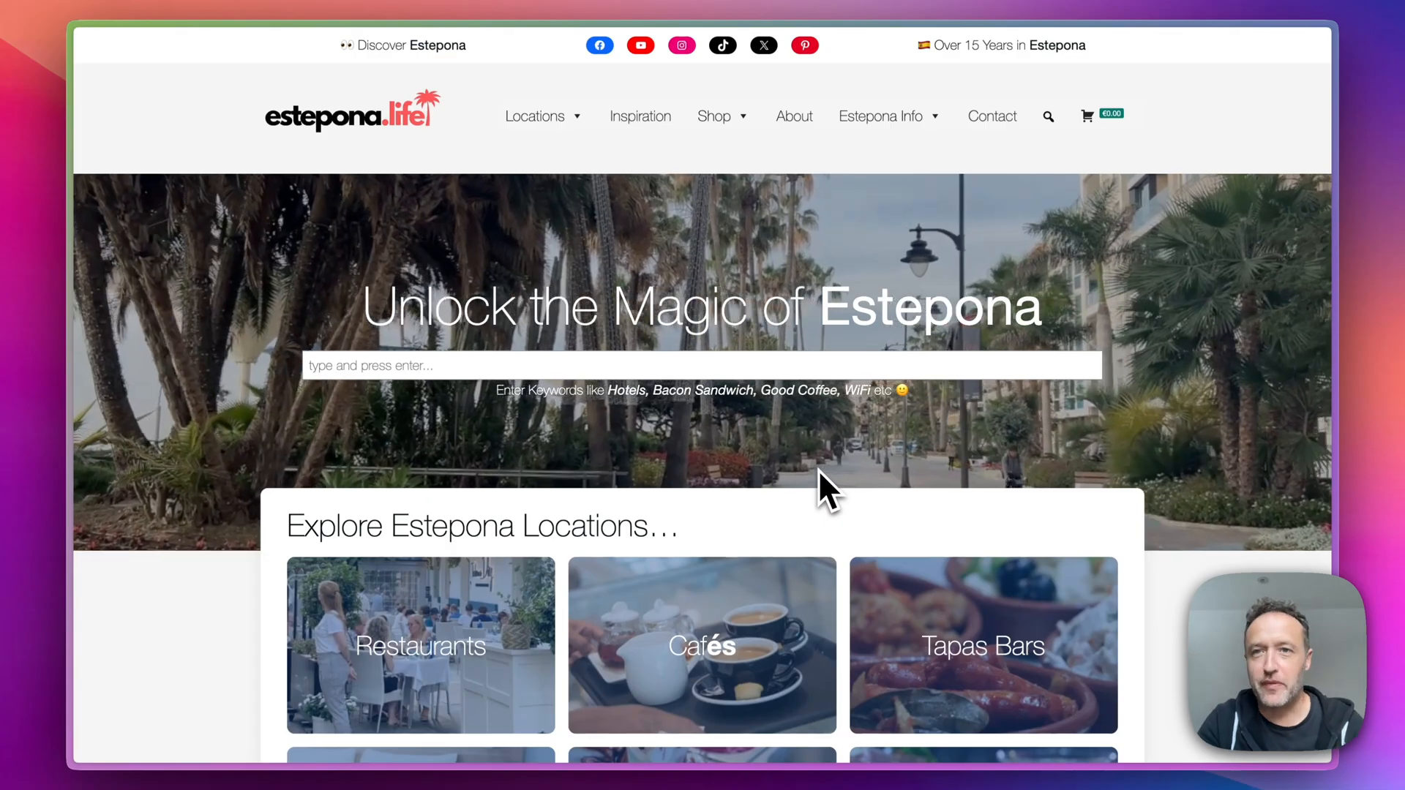
# Scroll through the staging homepage to review its locations and Estepona Inspiration sections
pyautogui.scroll(-3)
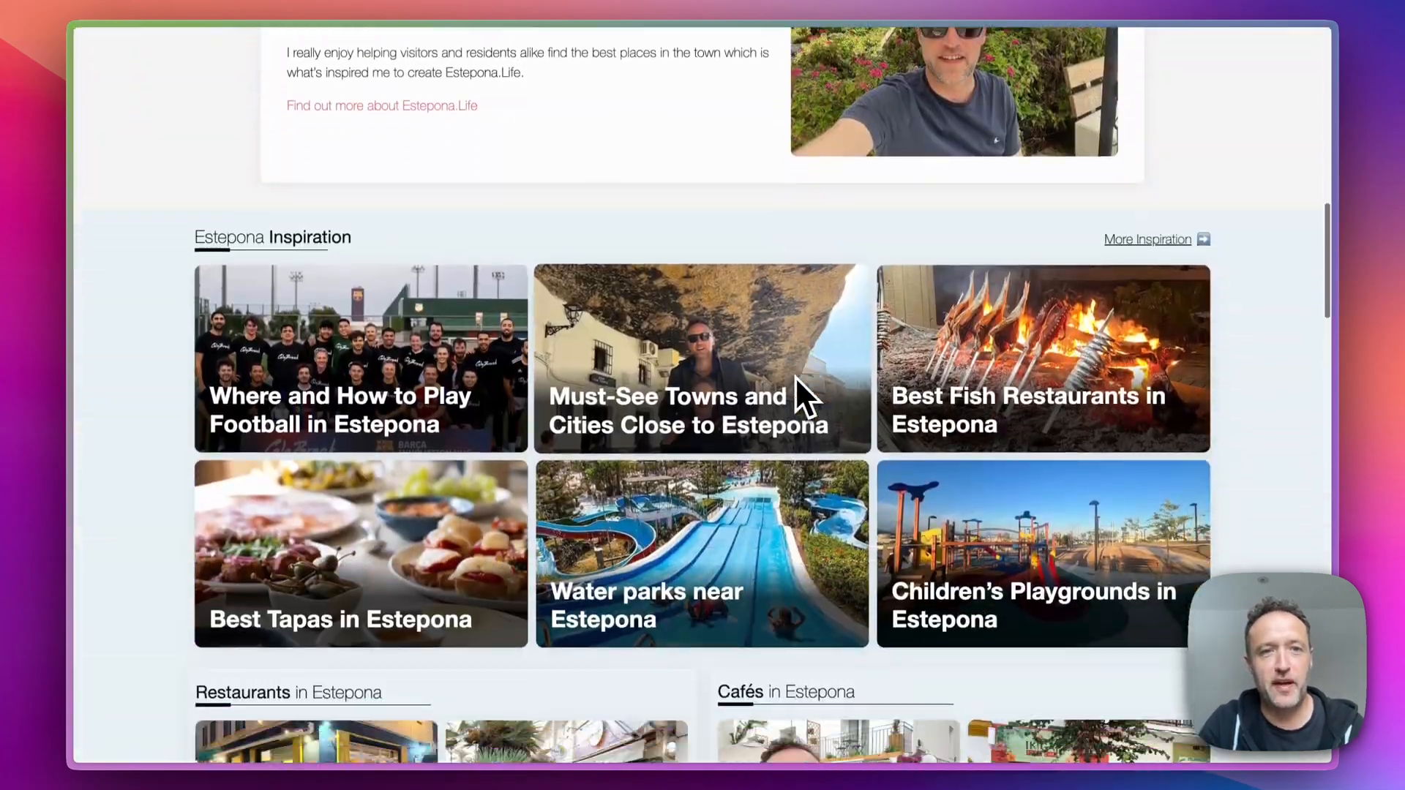
pyautogui.scroll(3)
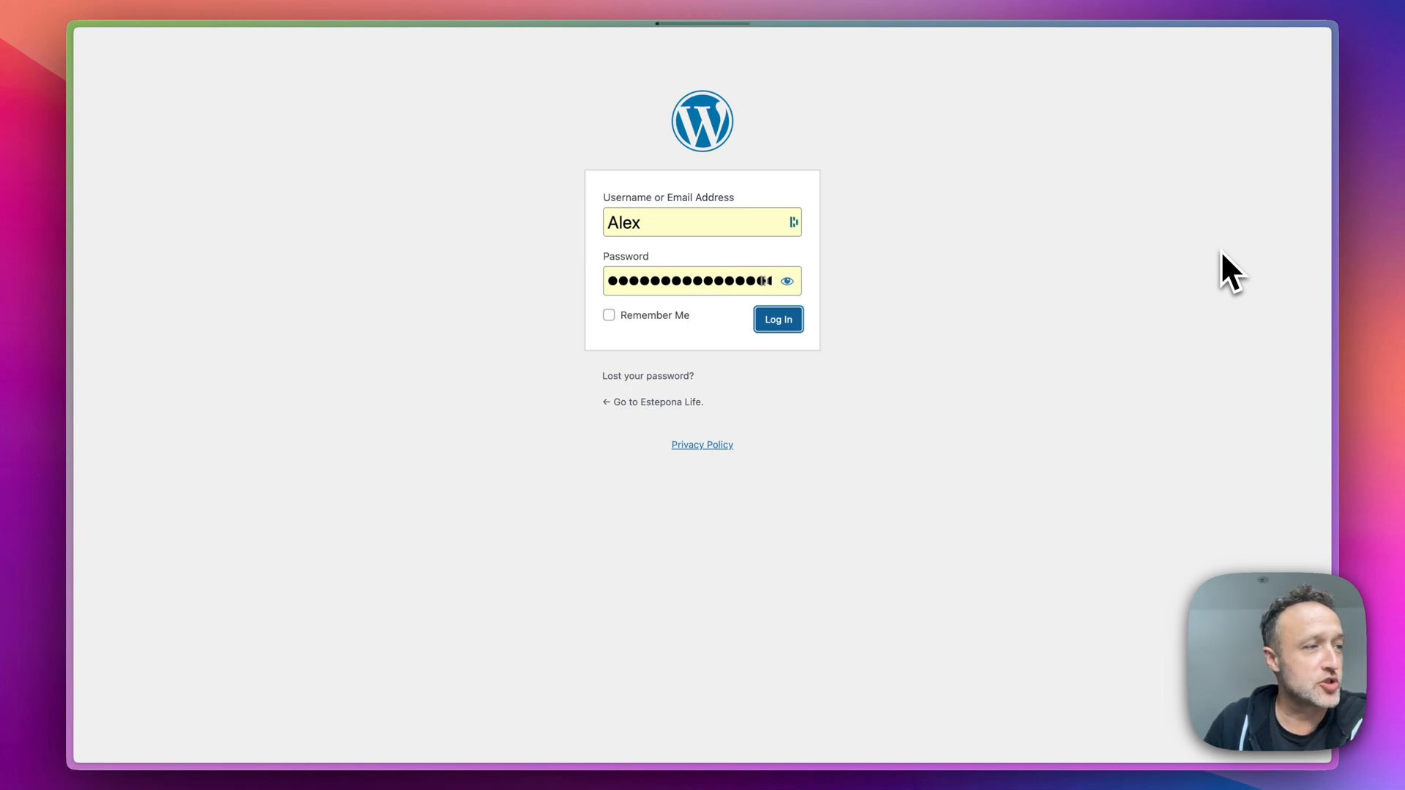
# Log into the staging copy's WordPress admin dashboard
pyautogui.click(776, 319)
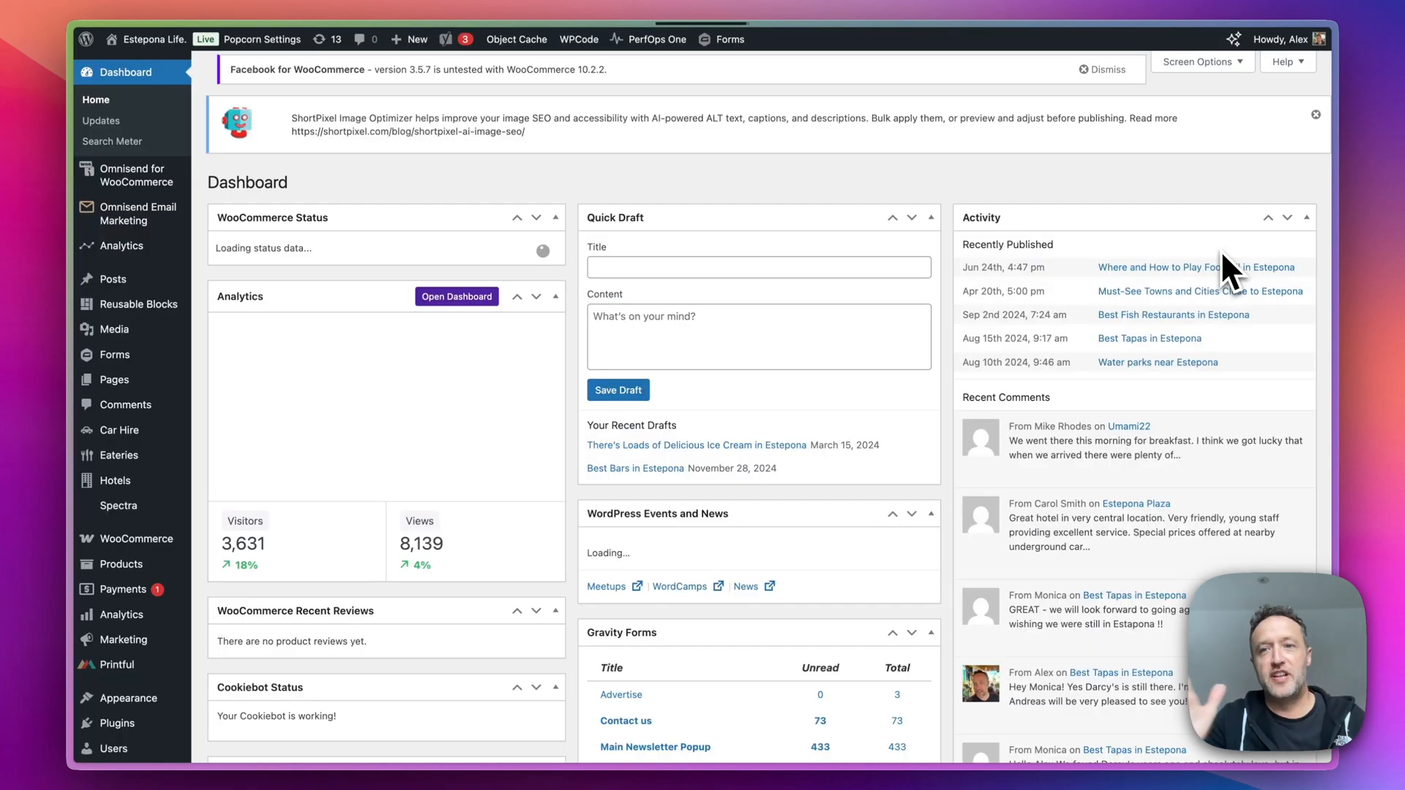
pyautogui.click(1101, 70)
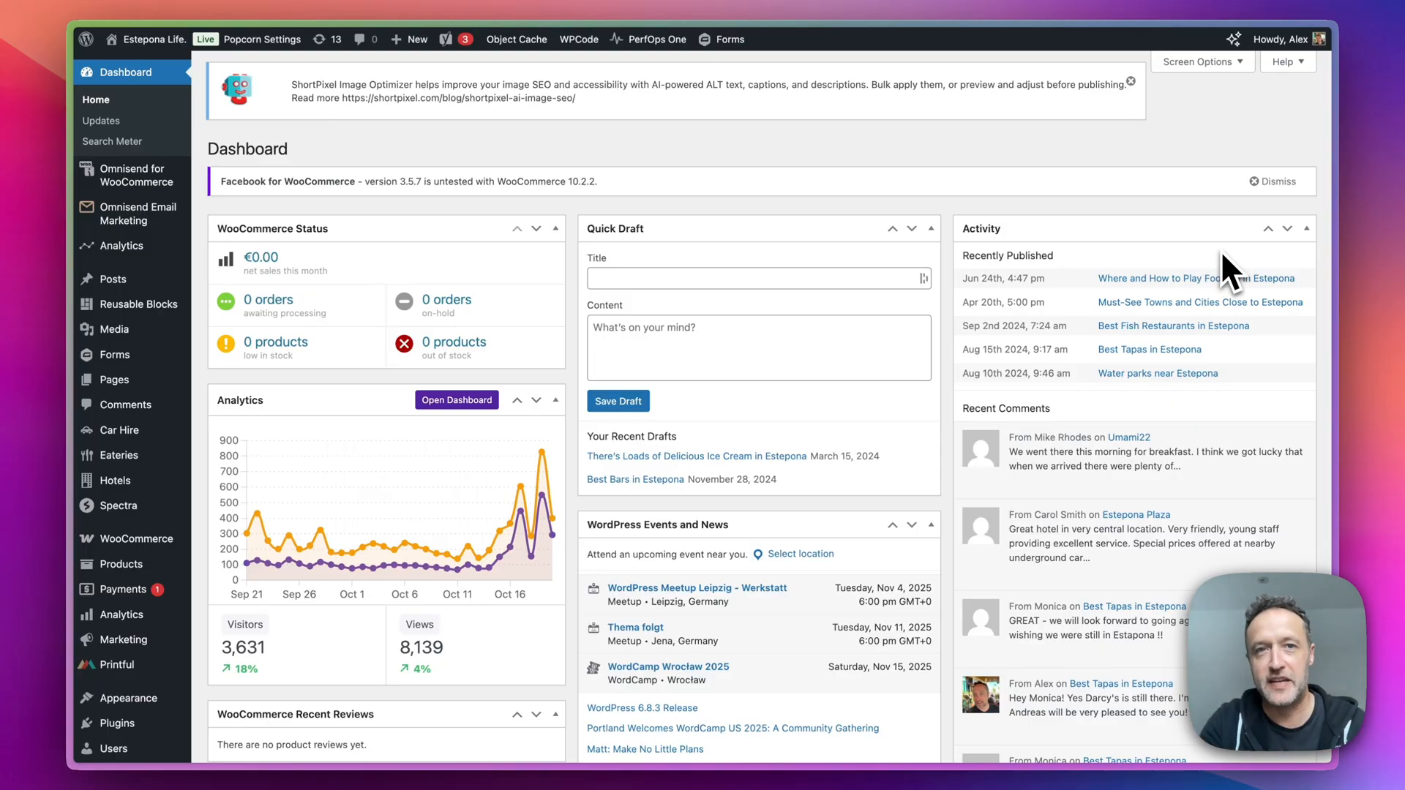
pyautogui.moveTo(1330, 248)
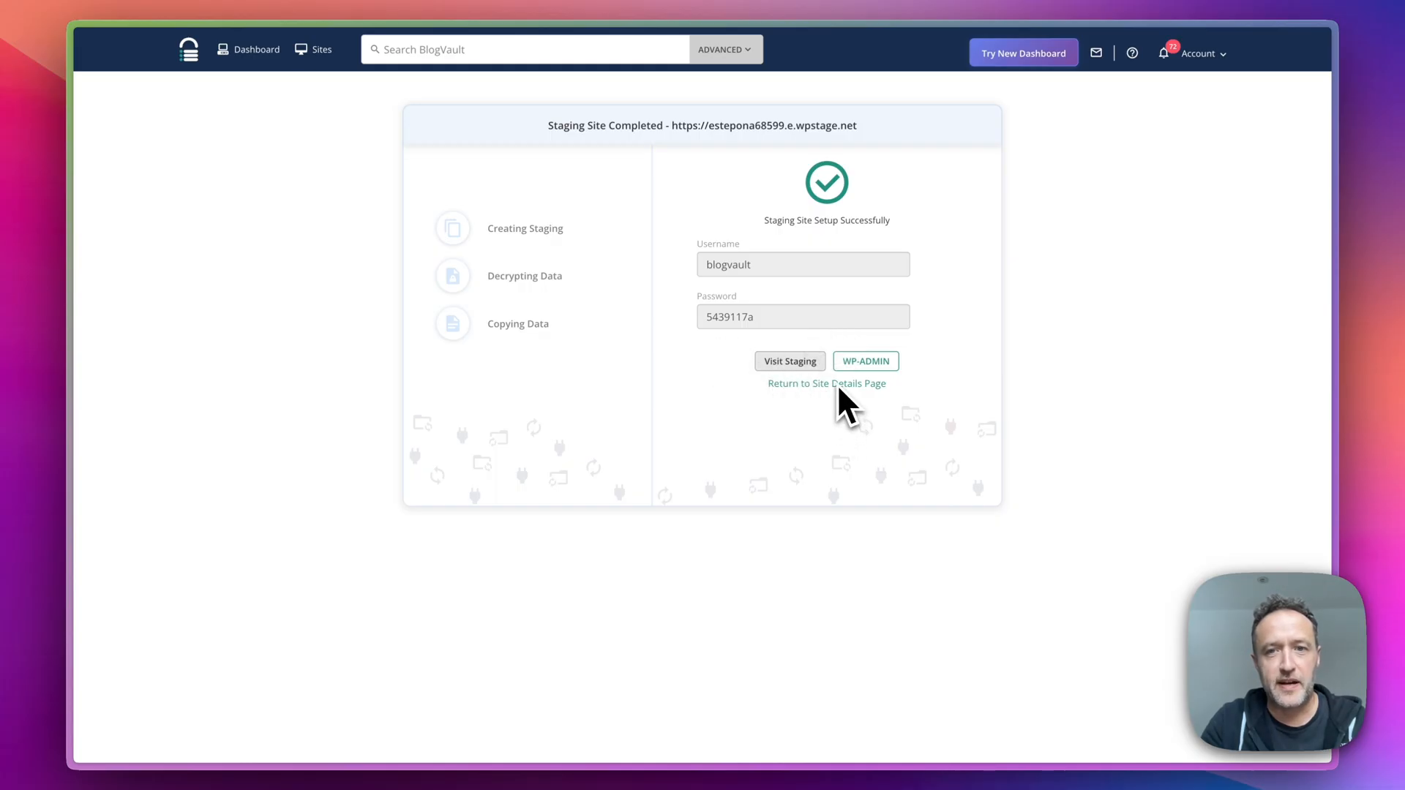
# Return to the site details and start merging staging into estepona.life
pyautogui.click(826, 383)
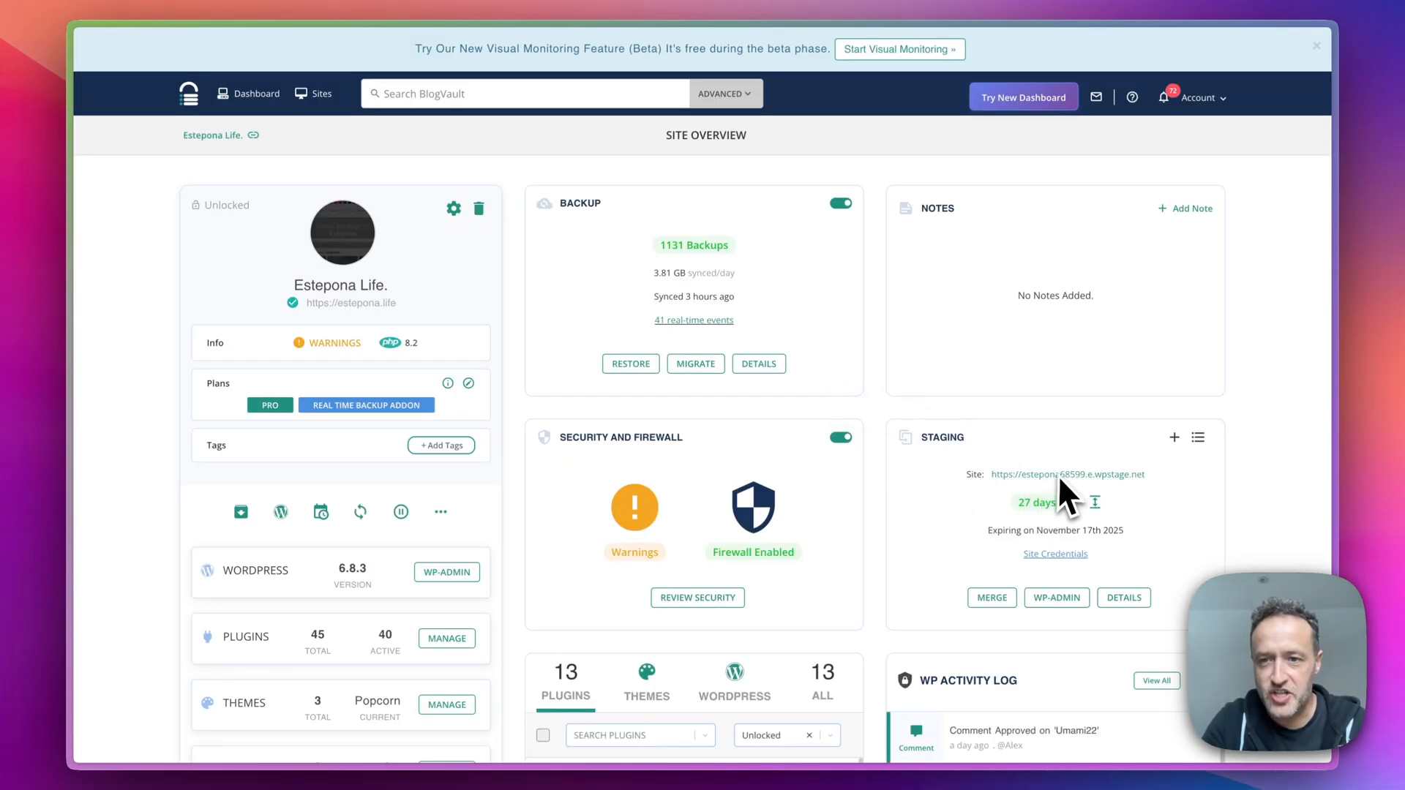
pyautogui.moveTo(1055, 502)
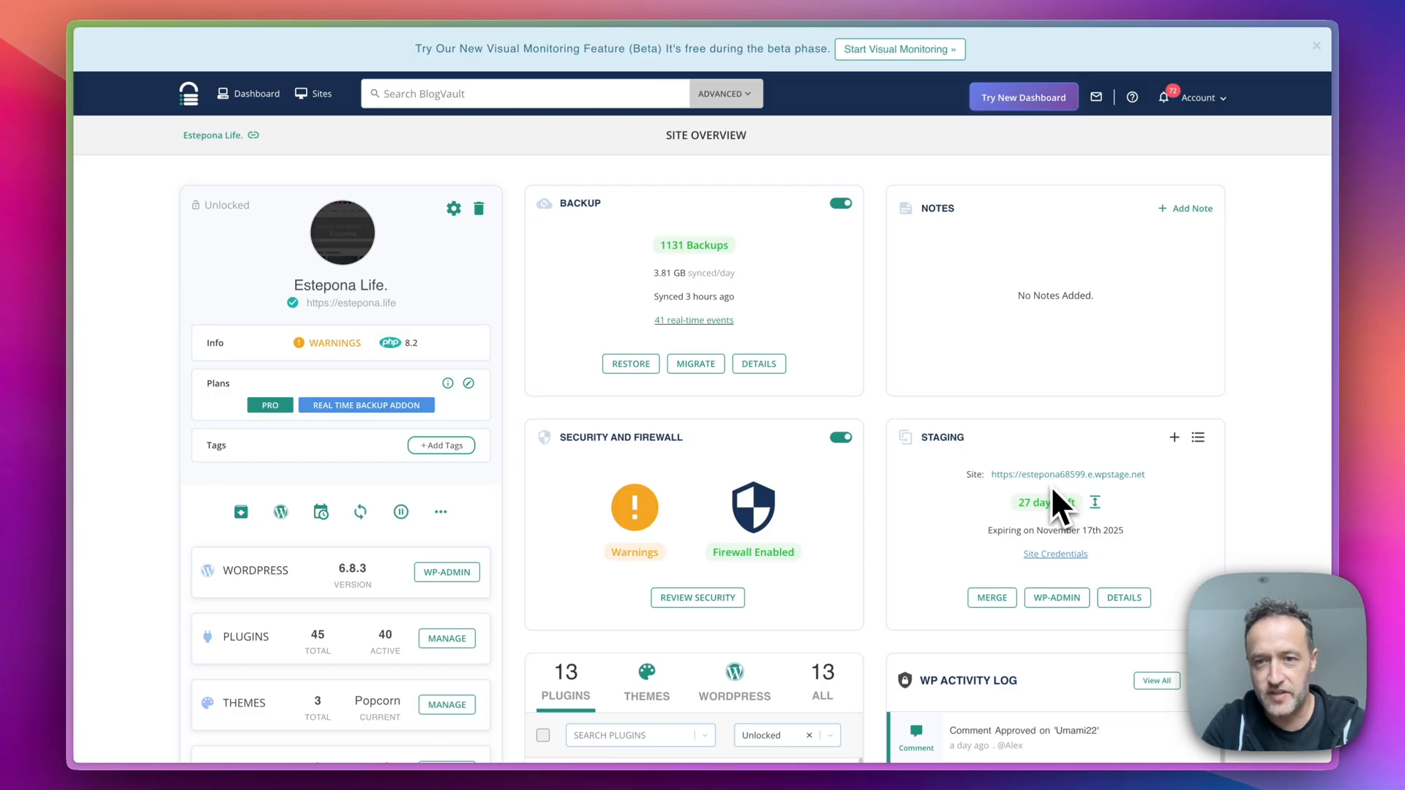
pyautogui.moveTo(1072, 538)
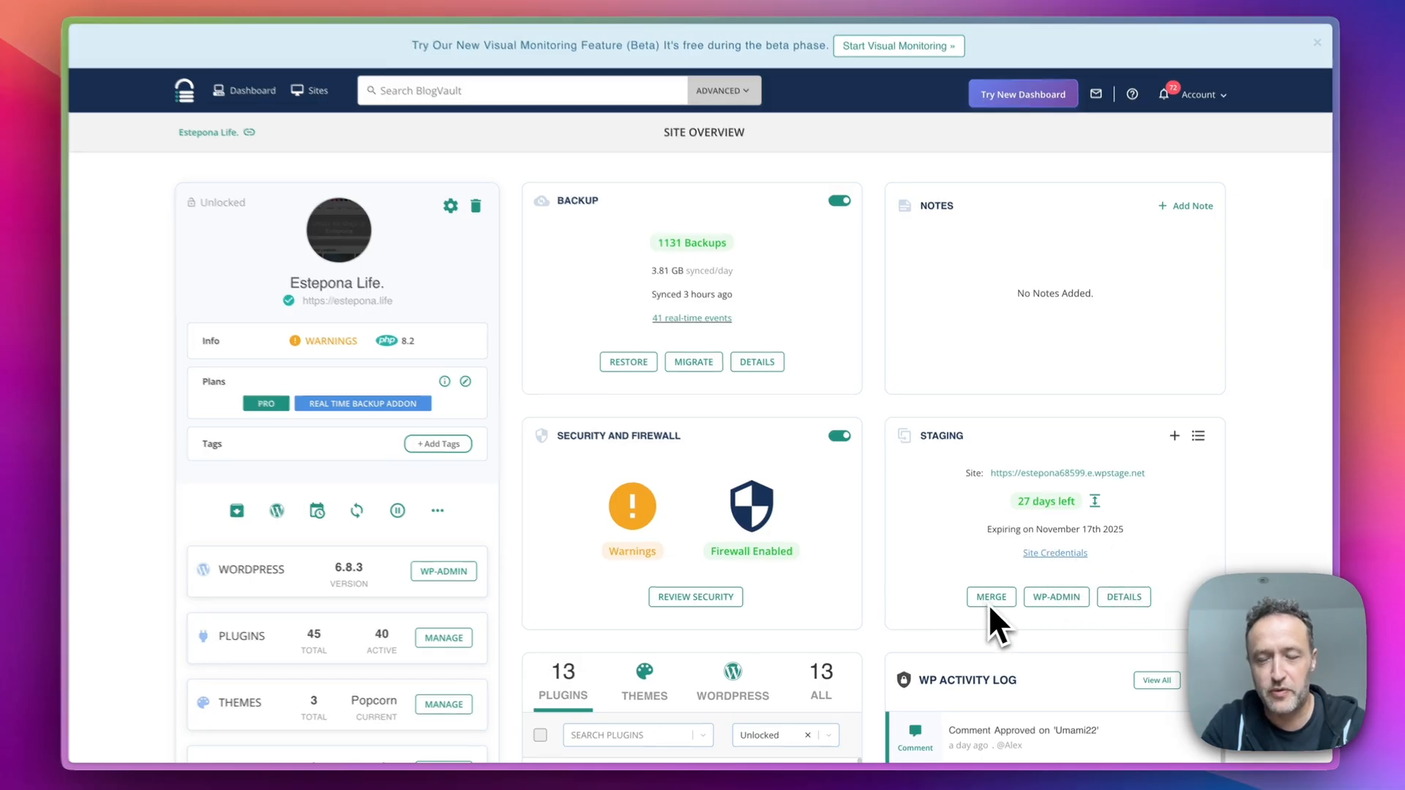
pyautogui.click(991, 597)
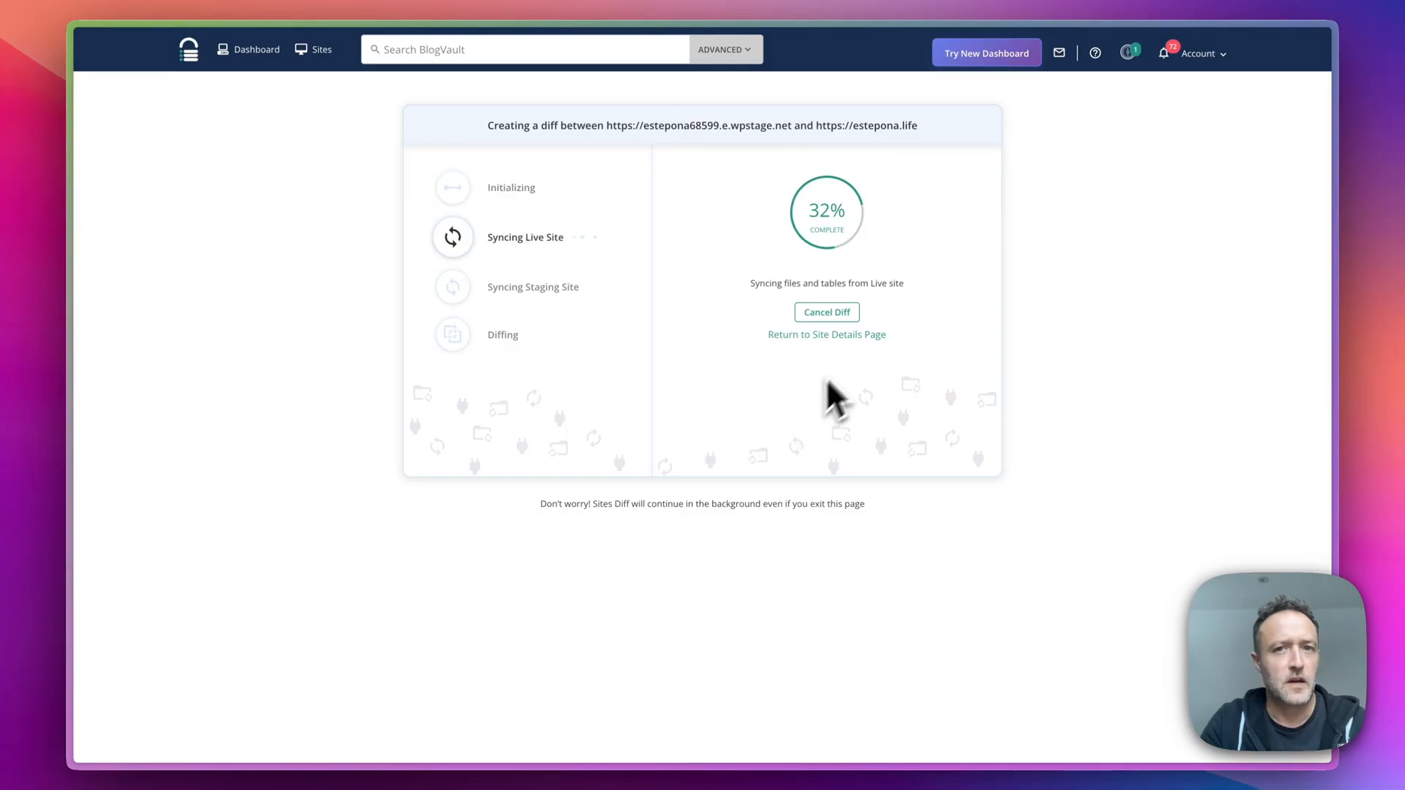
# Cancel the staging-to-live diff and return to the Estepona Life overview
pyautogui.click(826, 312)
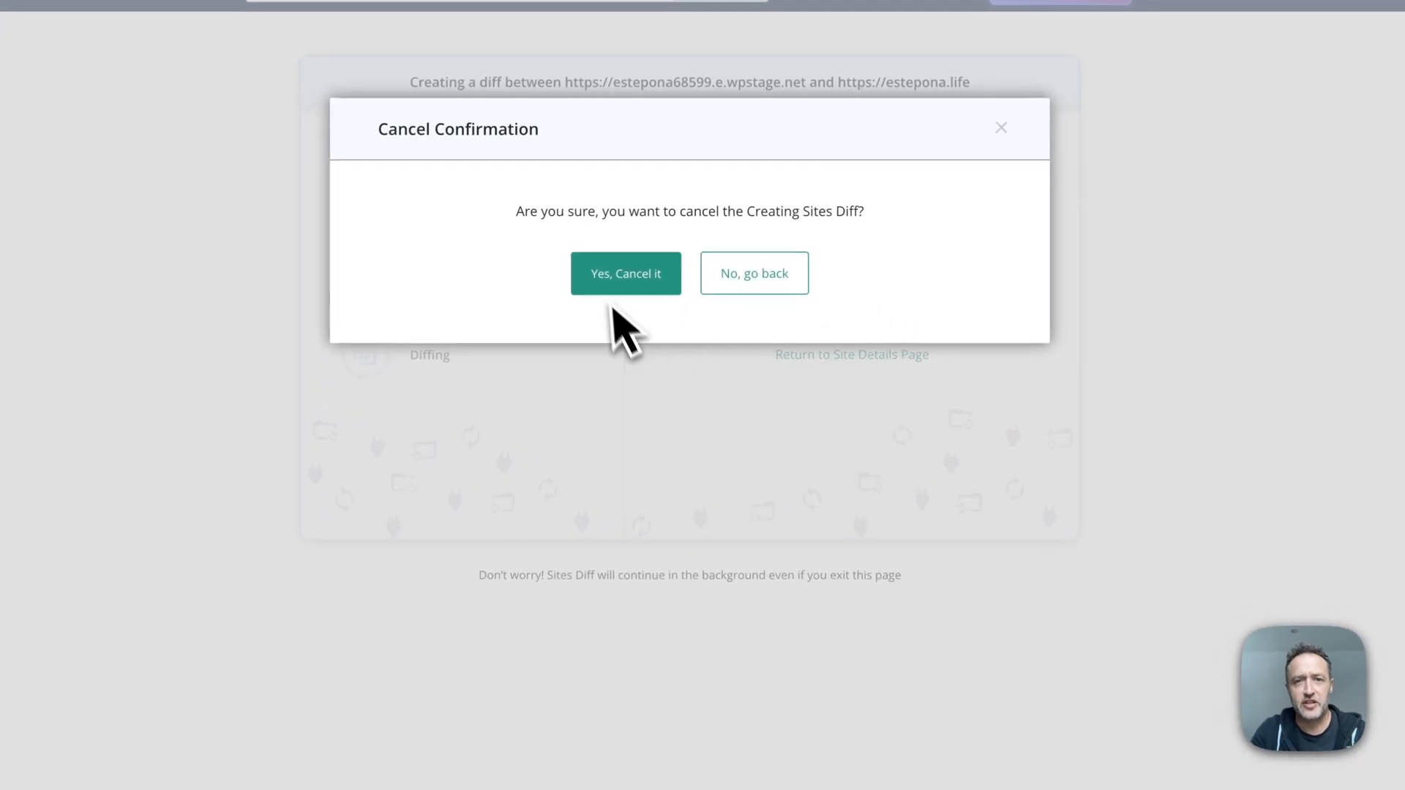
pyautogui.click(626, 273)
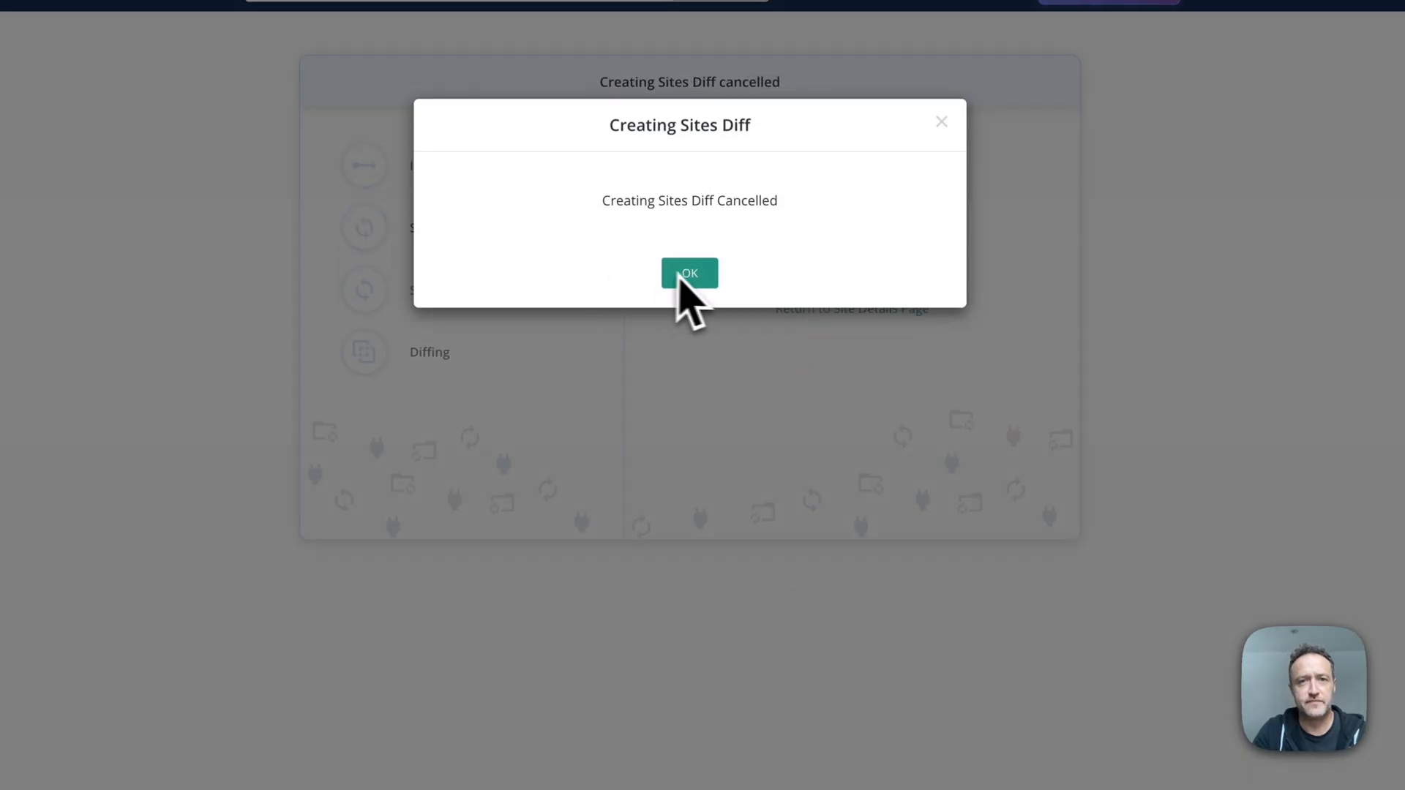
pyautogui.click(690, 273)
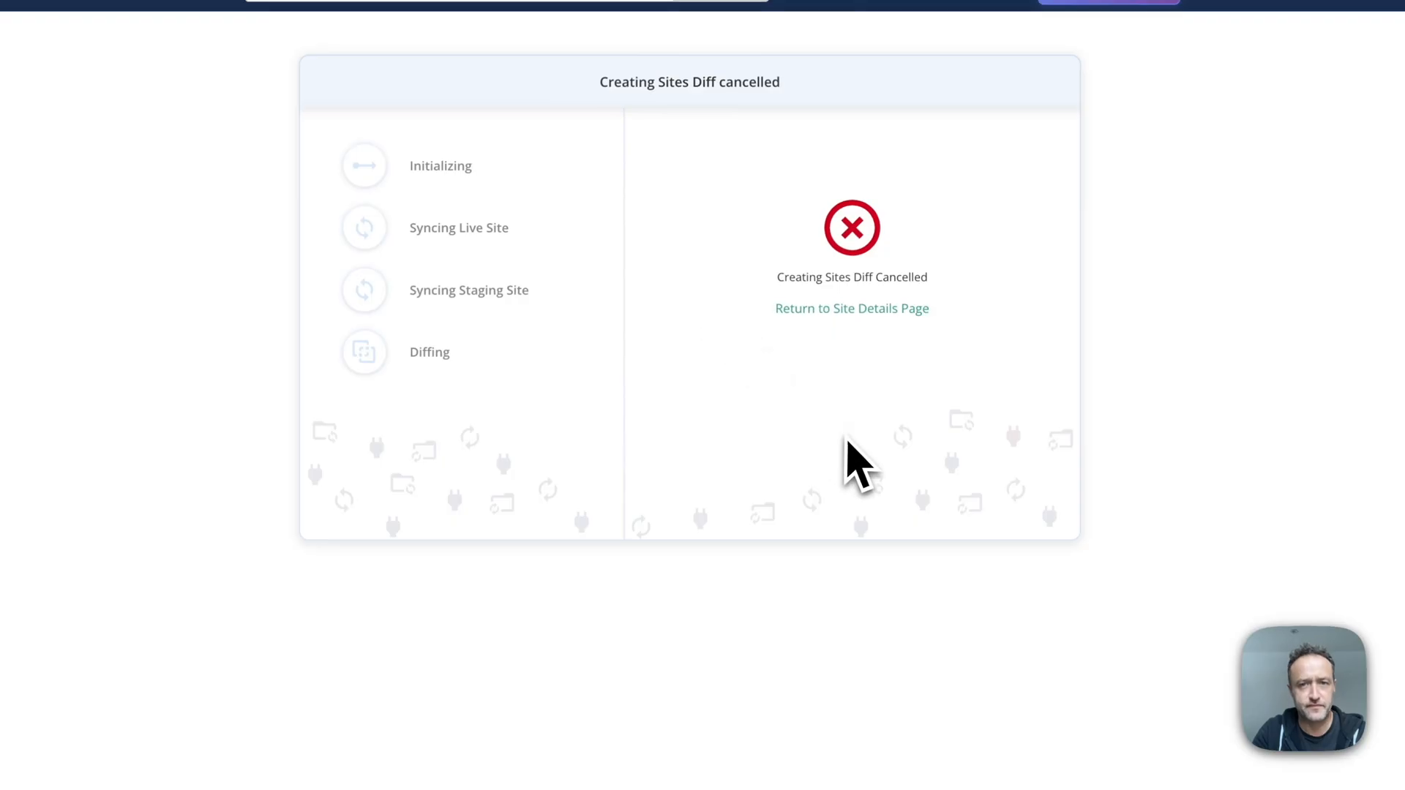
pyautogui.click(852, 308)
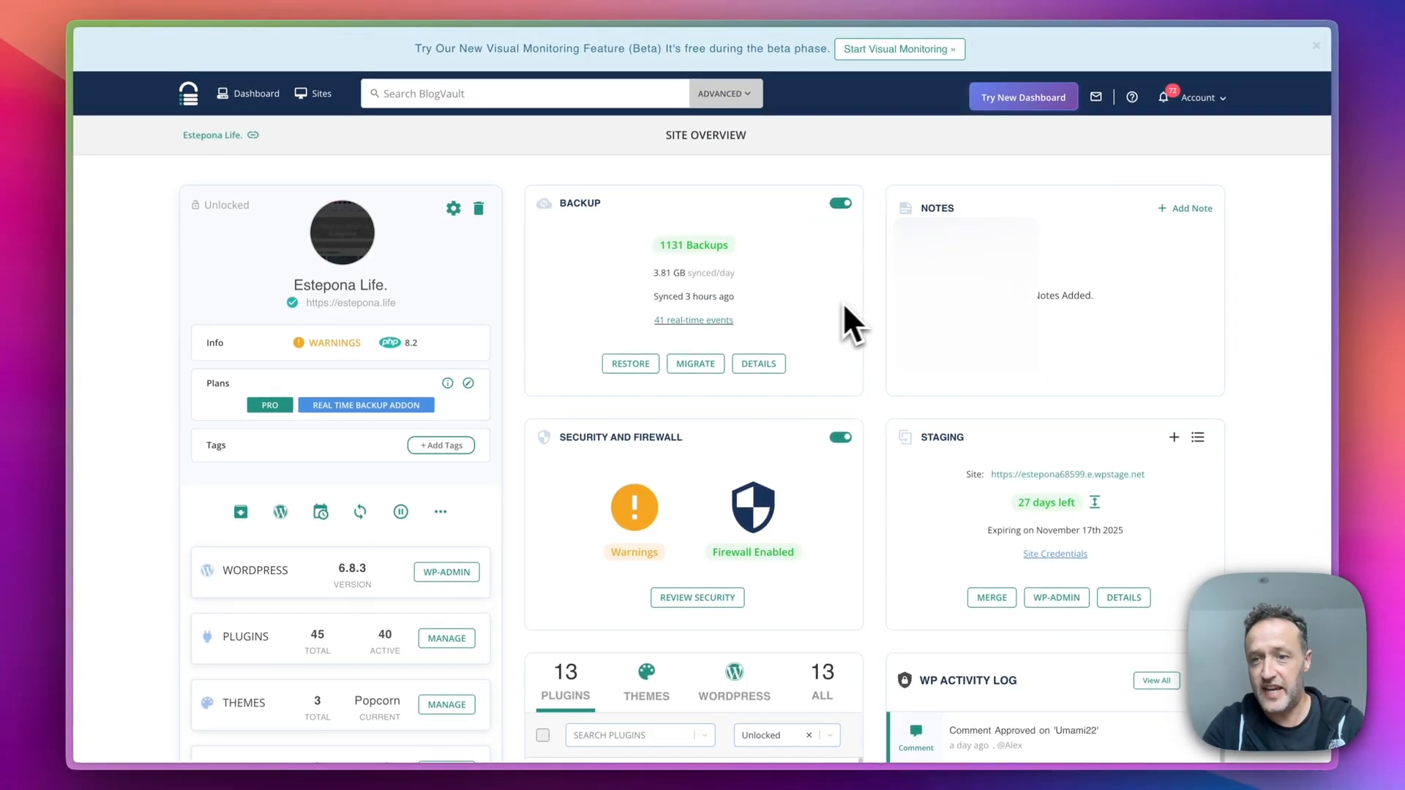
# Open the Estepona Life staging details: 27 days to expiry, HTTP authentication and SFTP details
pyautogui.click(1123, 598)
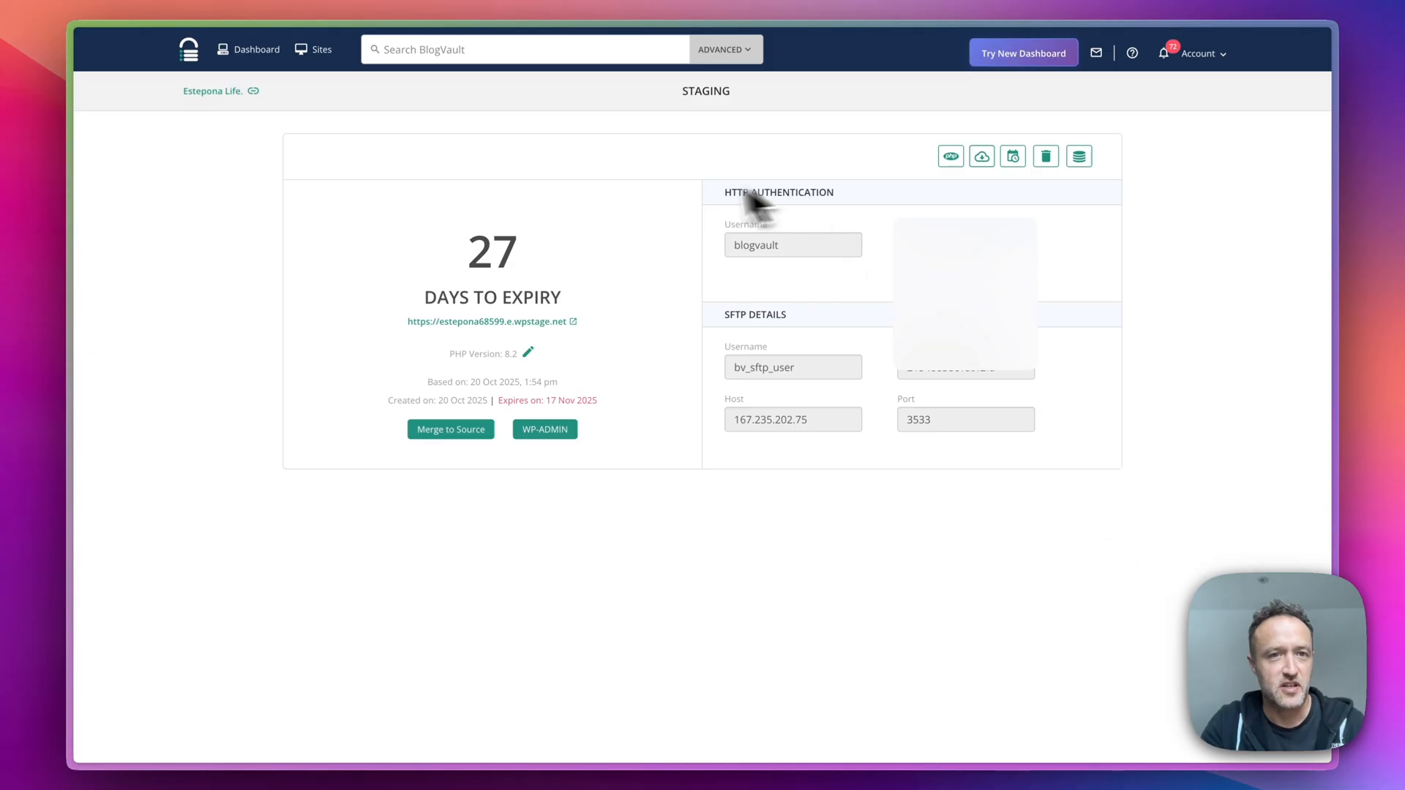
pyautogui.moveTo(654, 231)
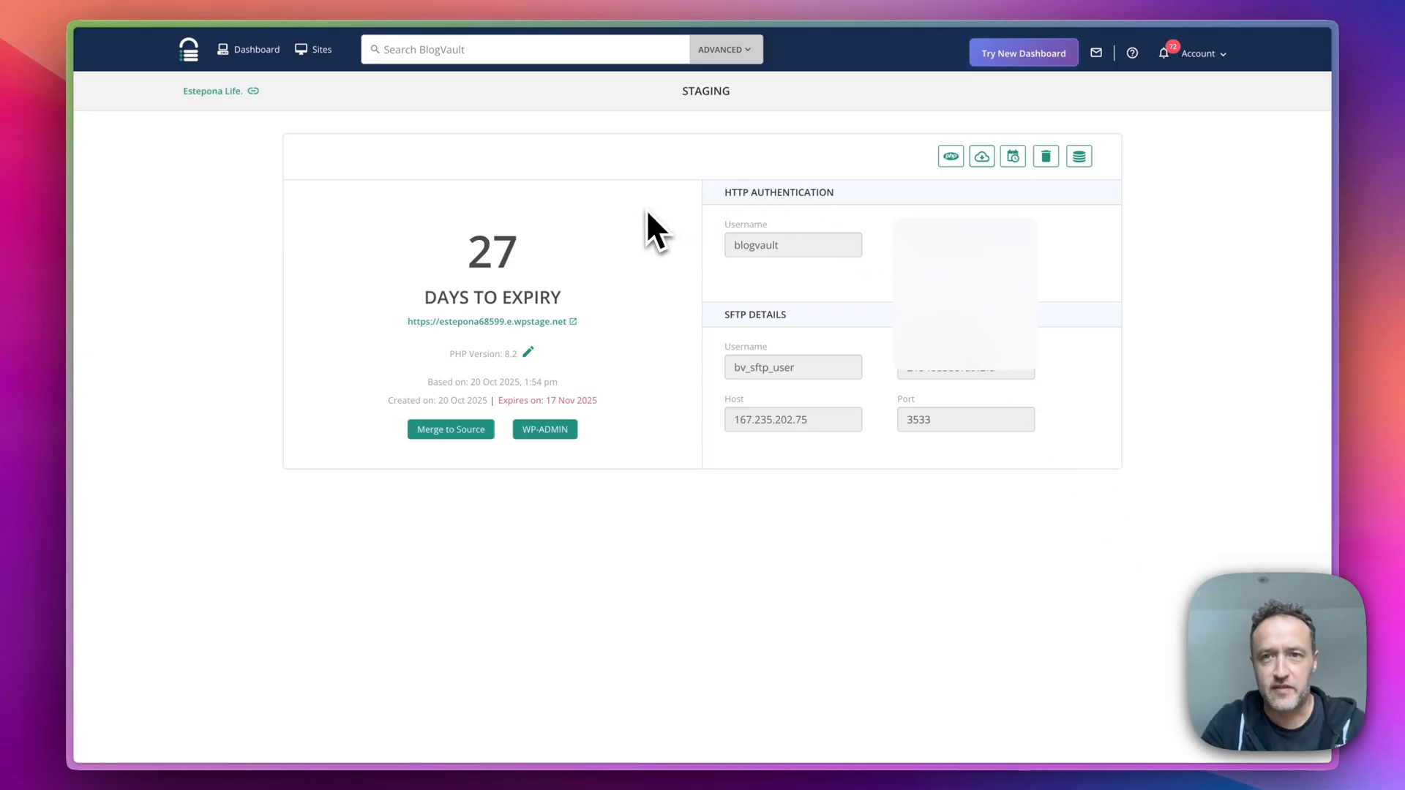